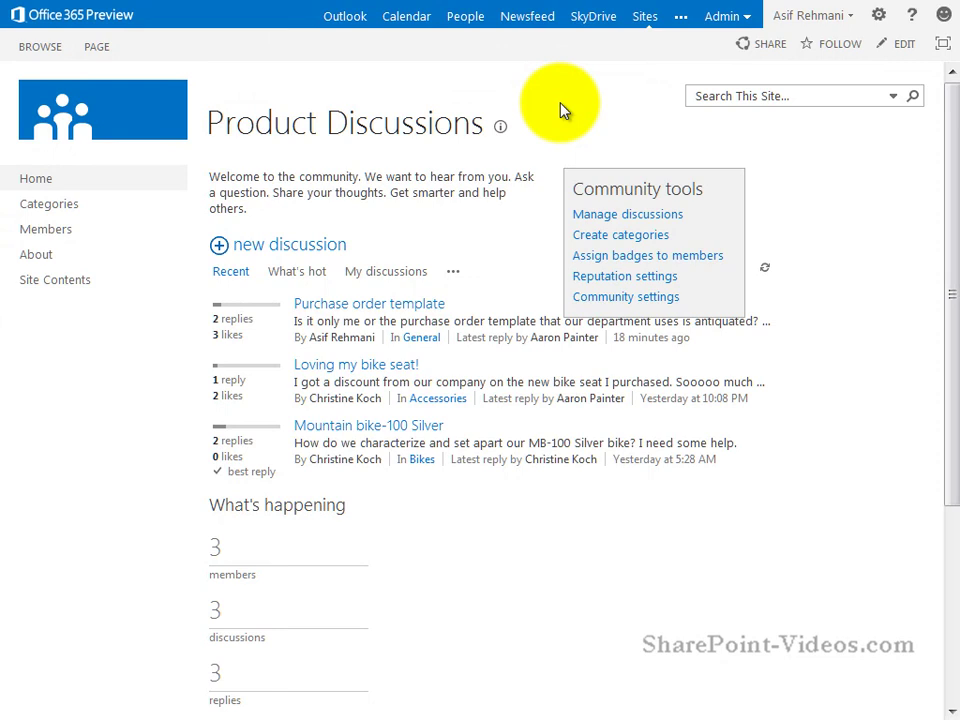
{"action": "mouse_move", "coordinate": [878, 16]}
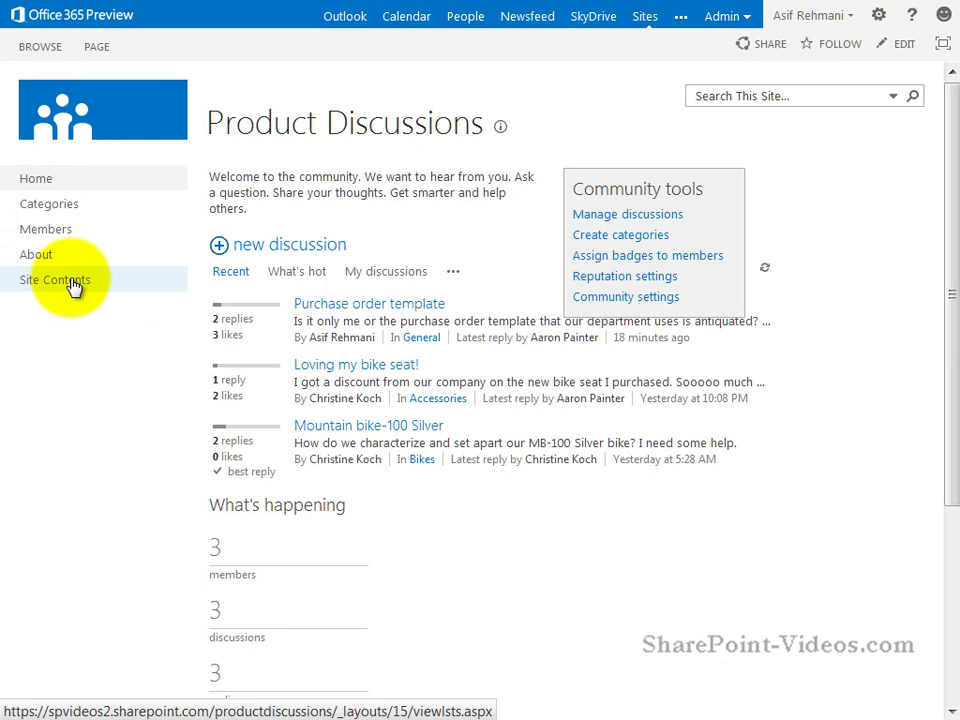
Browse the site contents and scroll through the community's lists and discussions.
{"action": "left_click", "coordinate": [56, 280]}
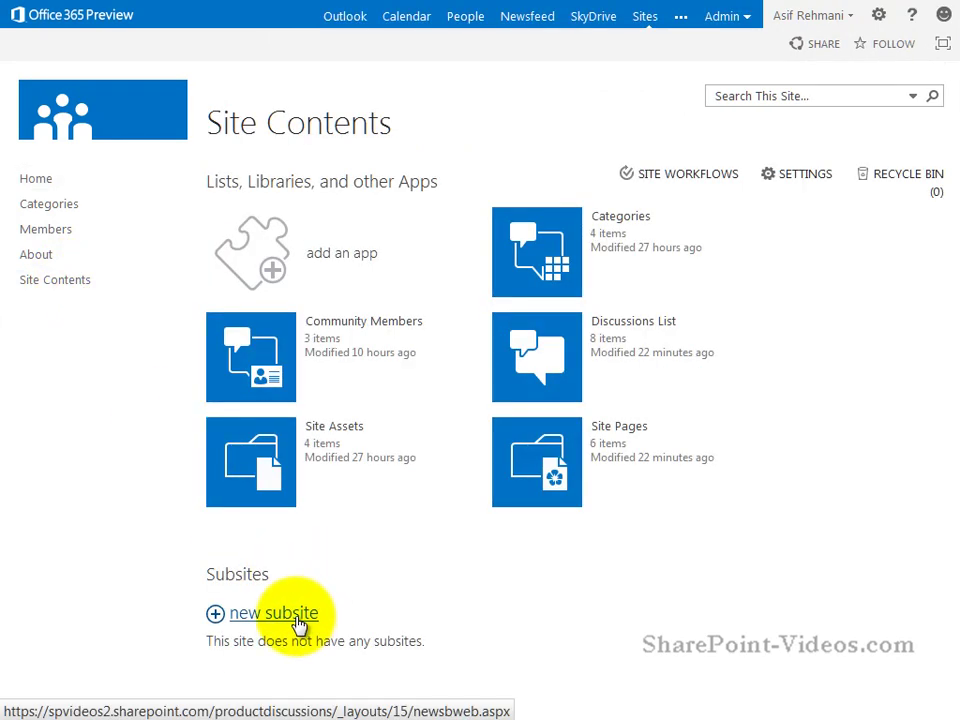
{"action": "left_click", "coordinate": [276, 612]}
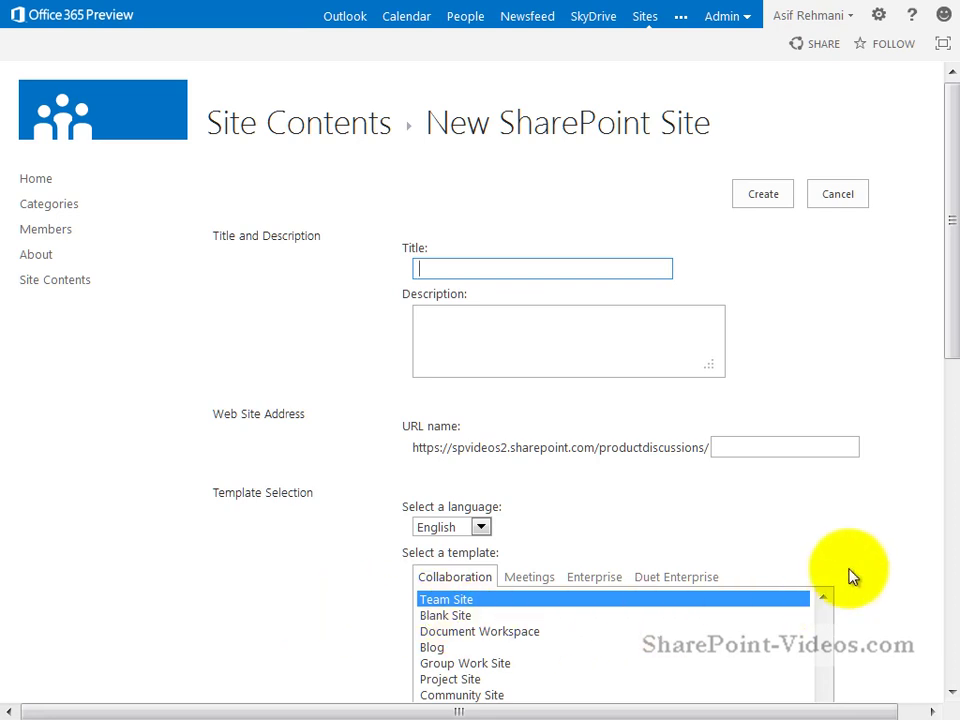
{"action": "scroll", "scroll_direction": "down", "scroll_amount": 3}
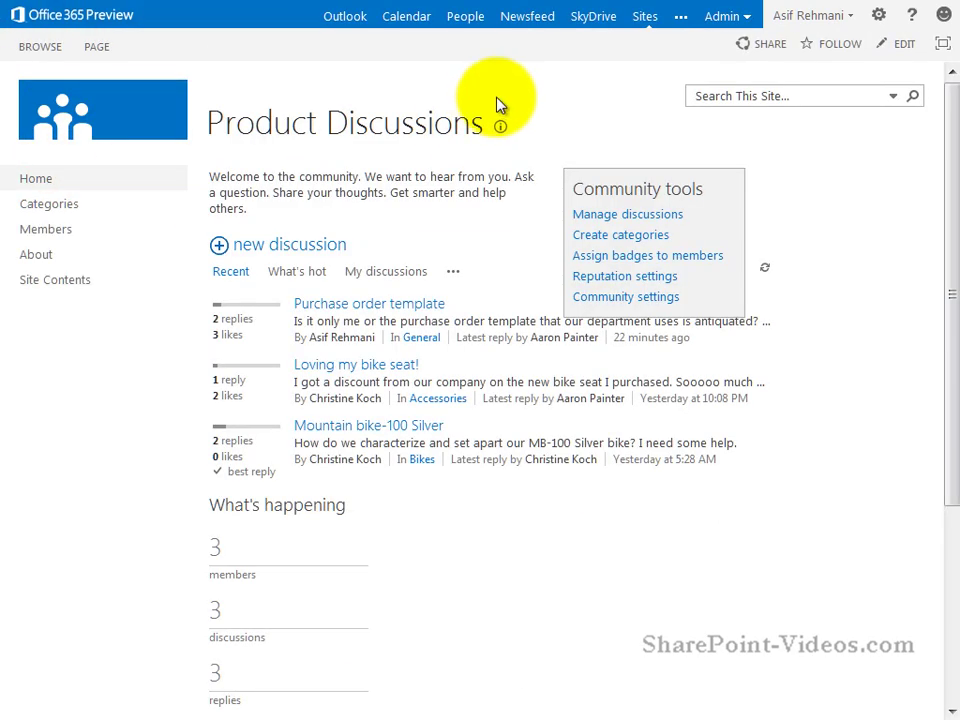
{"action": "mouse_move", "coordinate": [516, 84]}
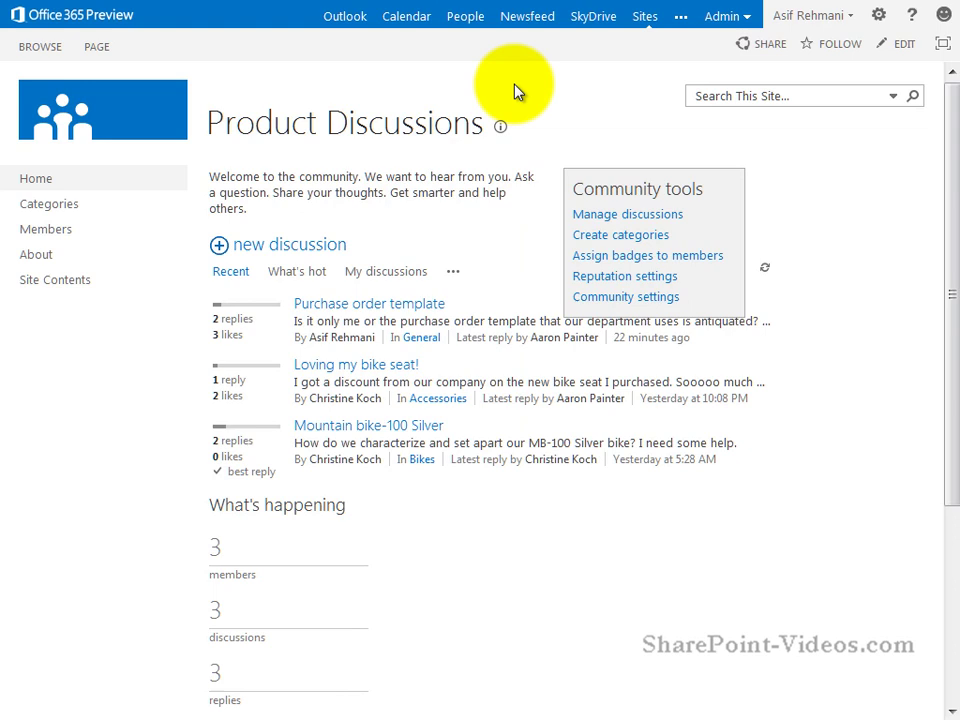
{"action": "mouse_move", "coordinate": [584, 88]}
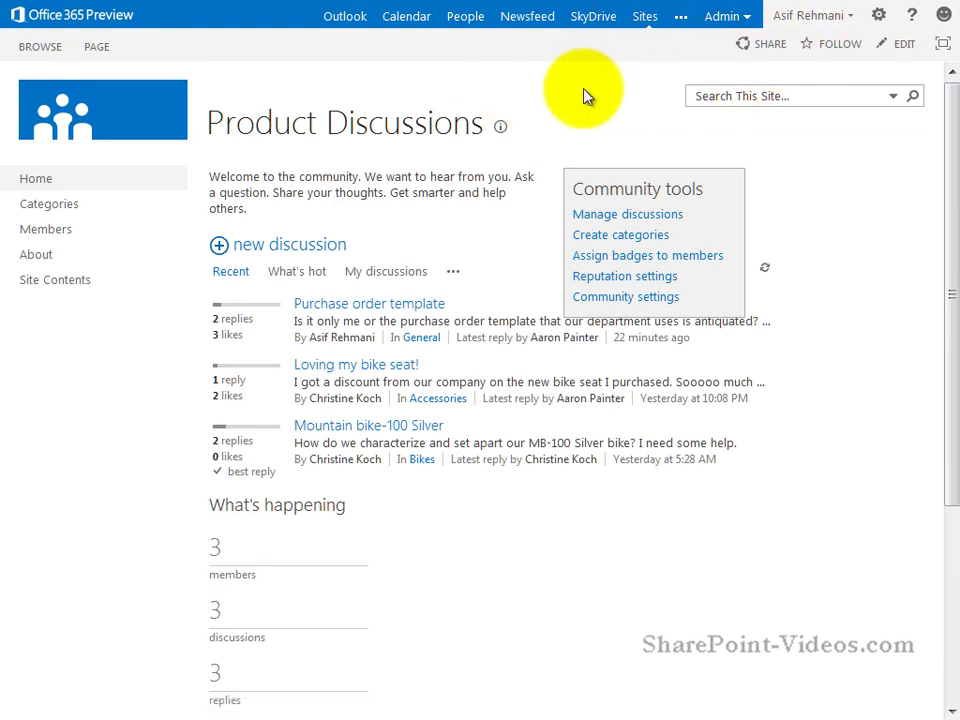
{"action": "mouse_move", "coordinate": [648, 200]}
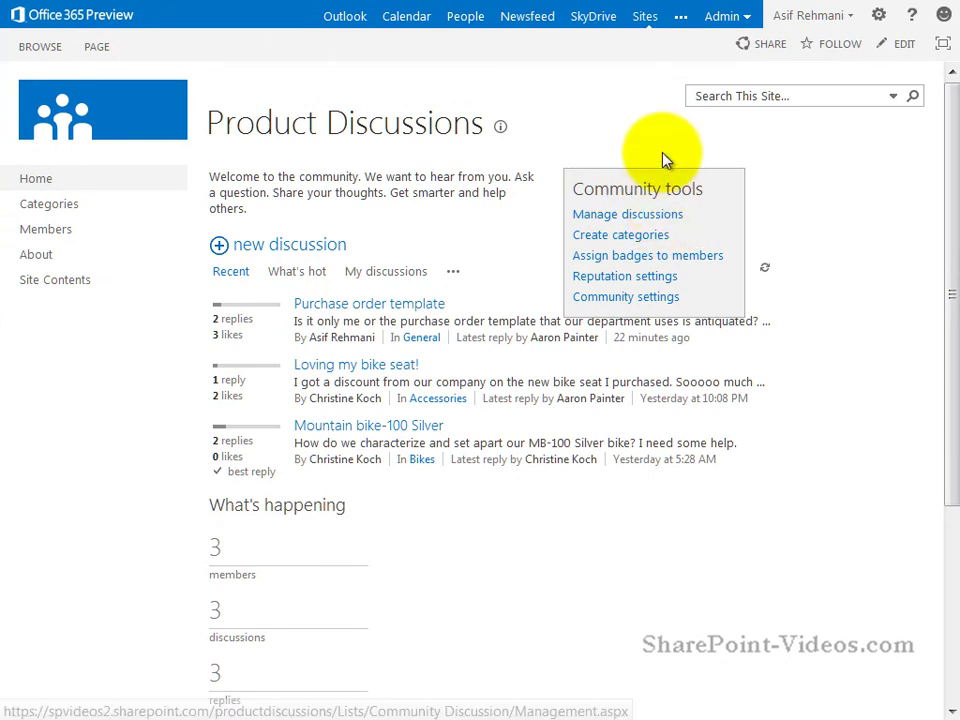
{"action": "mouse_move", "coordinate": [434, 234]}
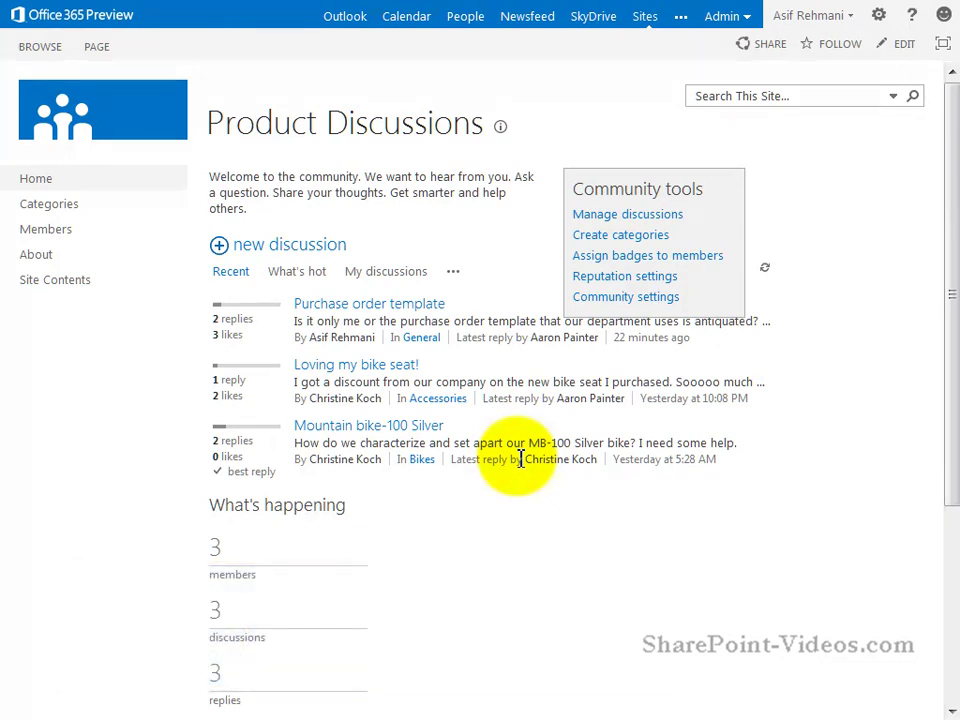
{"action": "mouse_move", "coordinate": [872, 410]}
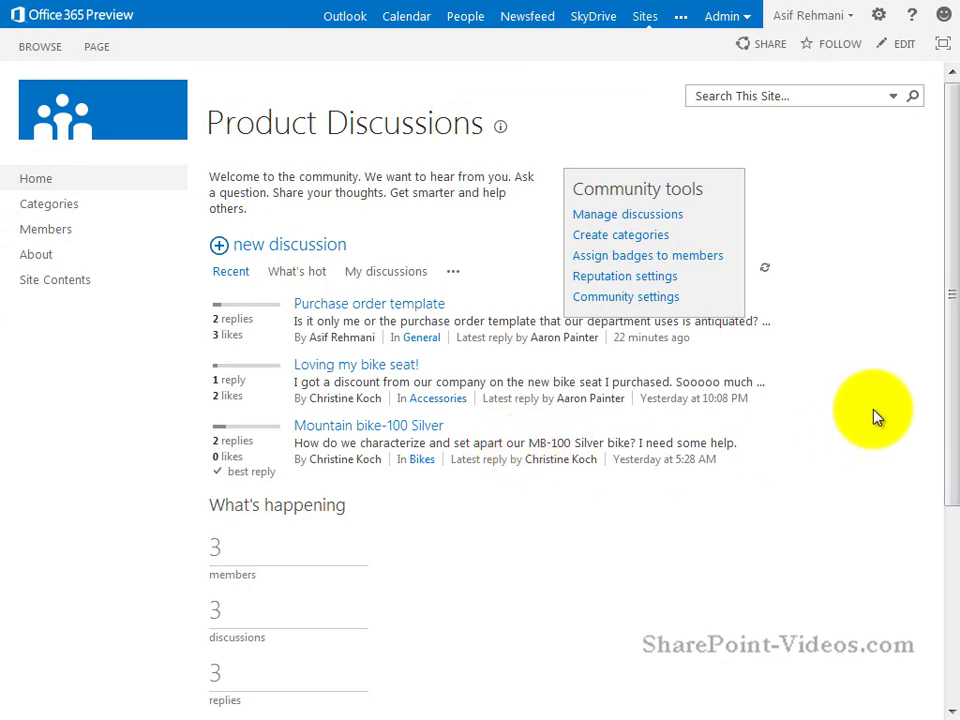
{"action": "scroll", "scroll_direction": "down", "scroll_amount": 3}
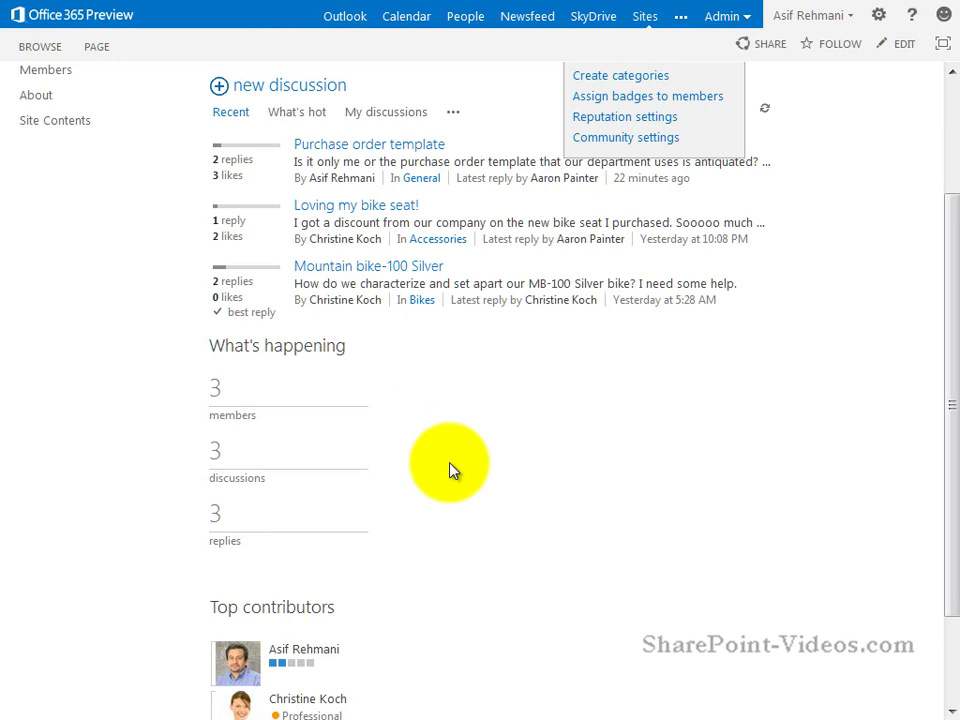
{"action": "scroll", "scroll_direction": "down", "scroll_amount": 3}
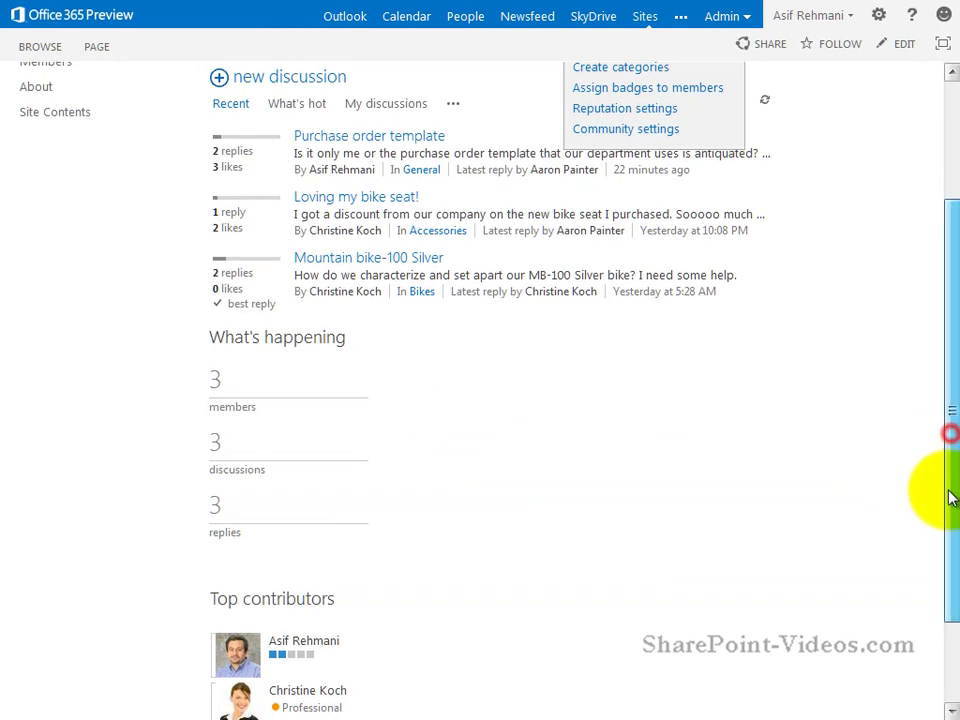
{"action": "scroll", "scroll_direction": "down", "scroll_amount": 3}
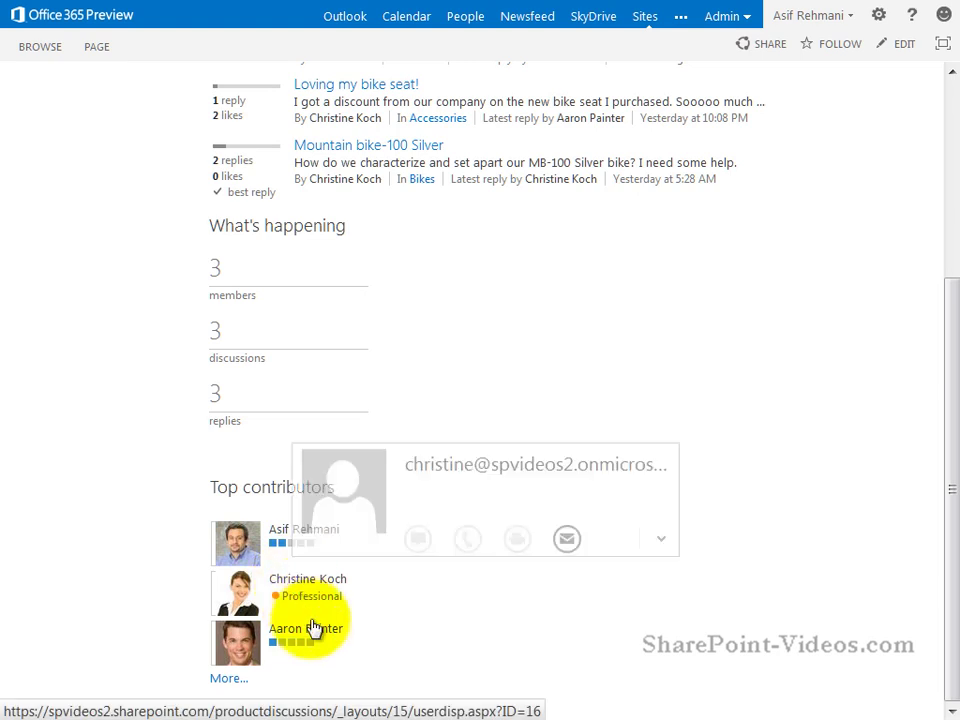
{"action": "mouse_move", "coordinate": [446, 630]}
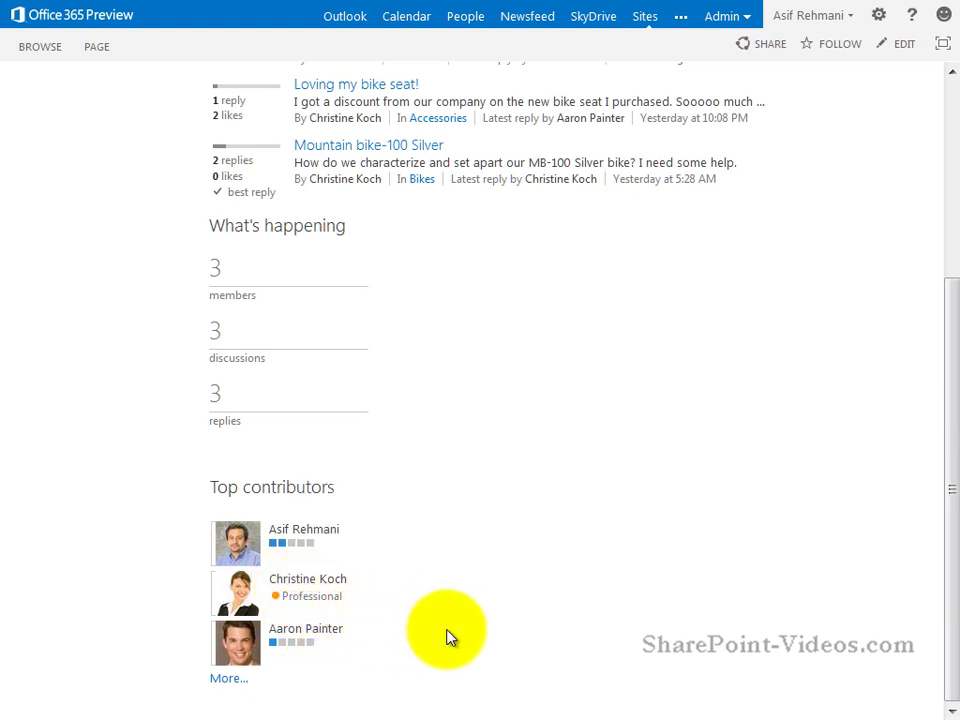
{"action": "mouse_move", "coordinate": [304, 528]}
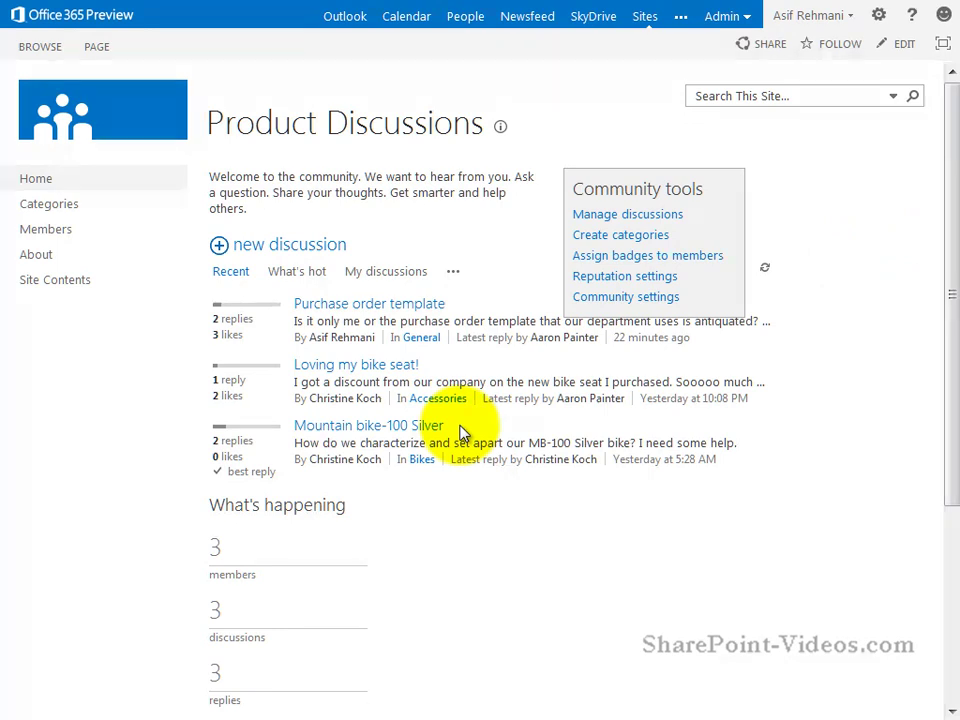
{"action": "mouse_move", "coordinate": [340, 438]}
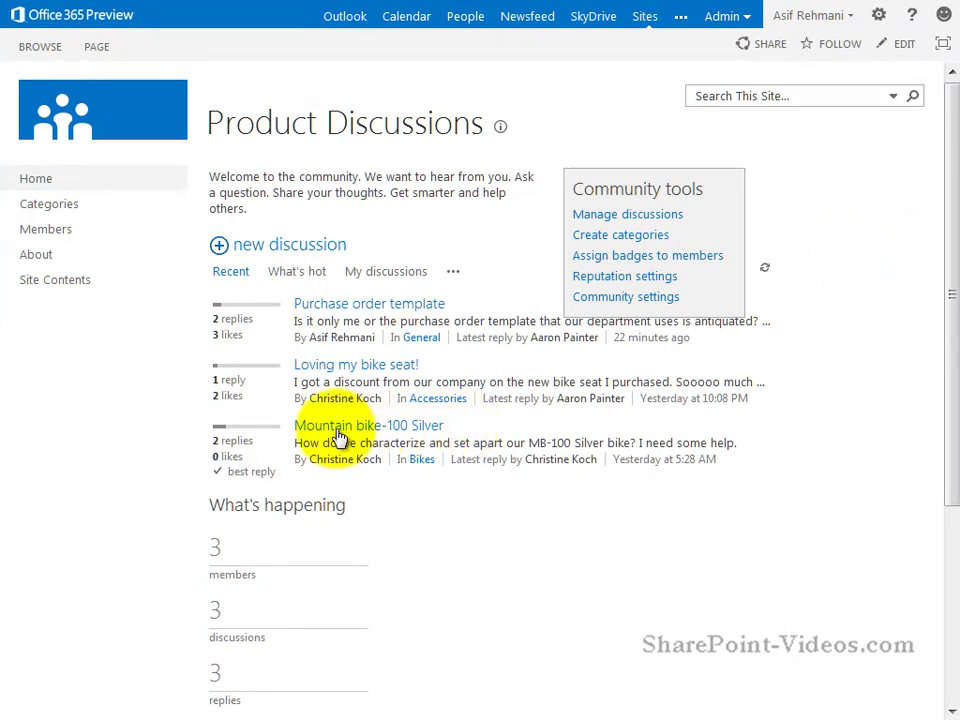
{"action": "mouse_move", "coordinate": [400, 432]}
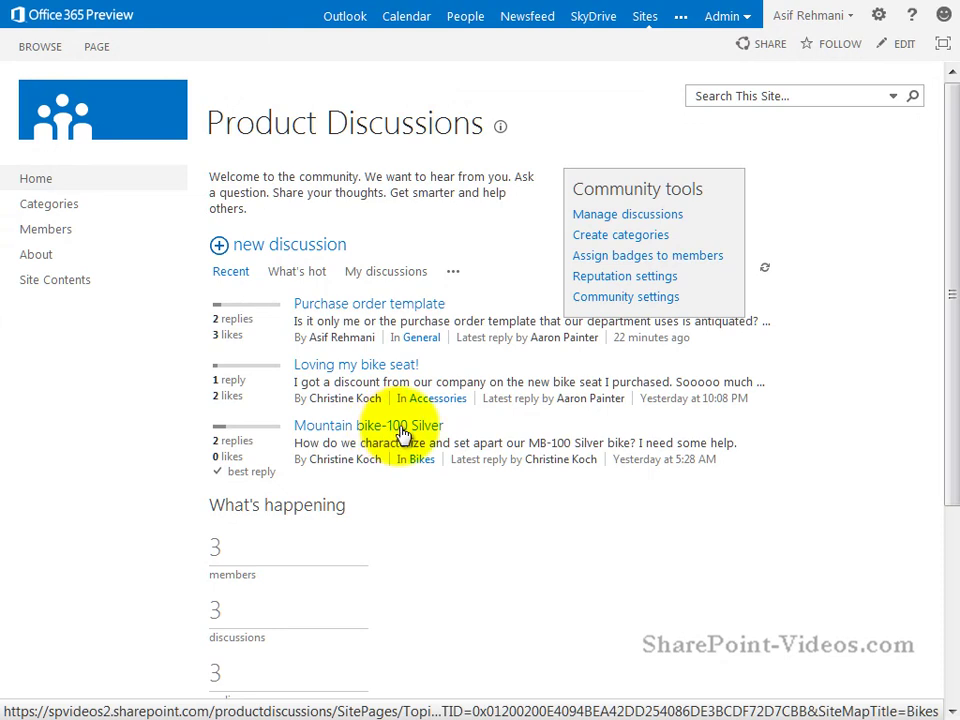
View the Mountain bike-100 Silver thread down to Asif Rehmani's best reply and all replies.
{"action": "left_click", "coordinate": [368, 424]}
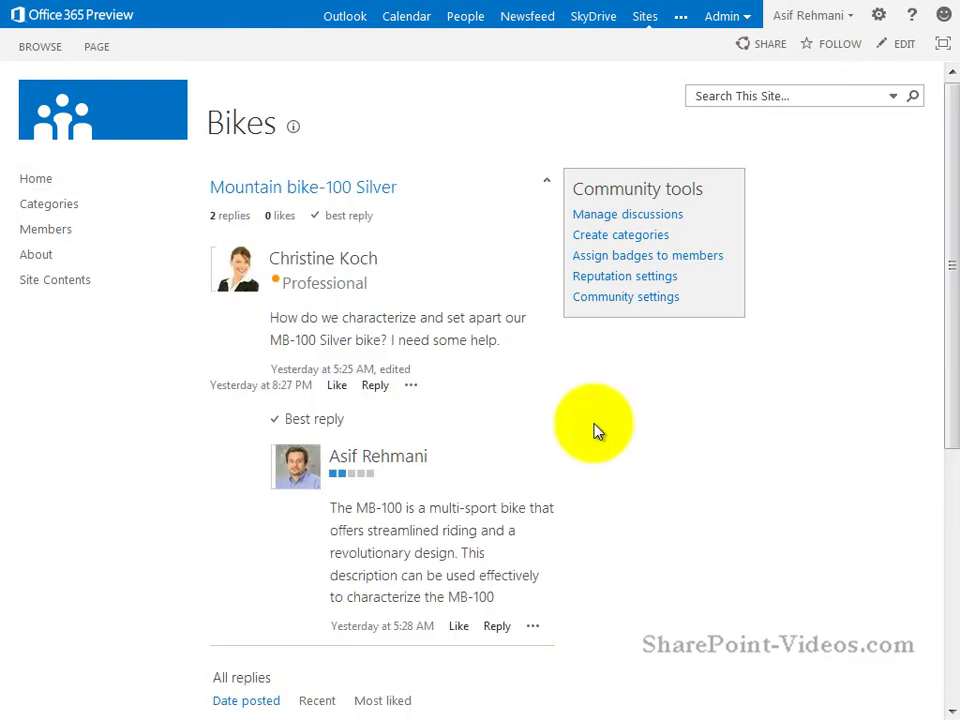
{"action": "mouse_move", "coordinate": [504, 376]}
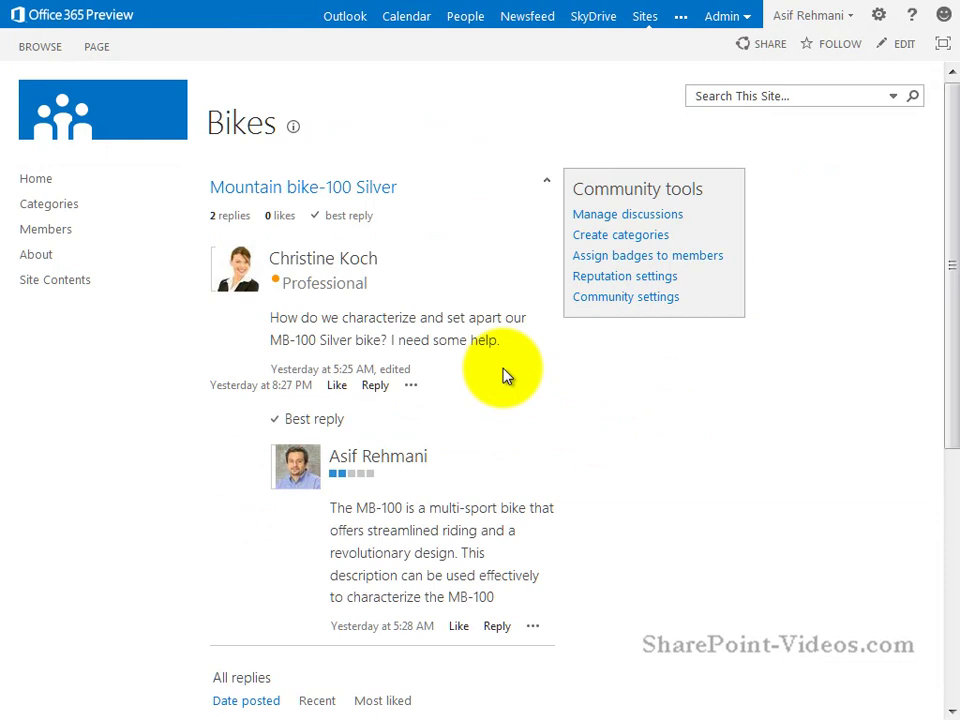
{"action": "mouse_move", "coordinate": [480, 432]}
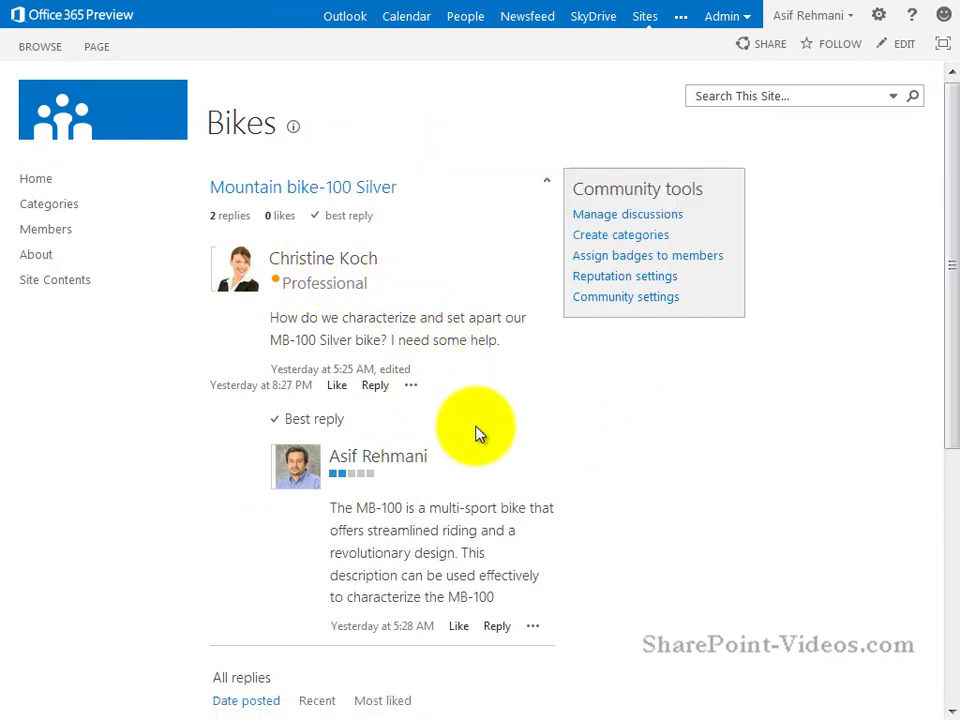
{"action": "mouse_move", "coordinate": [516, 488]}
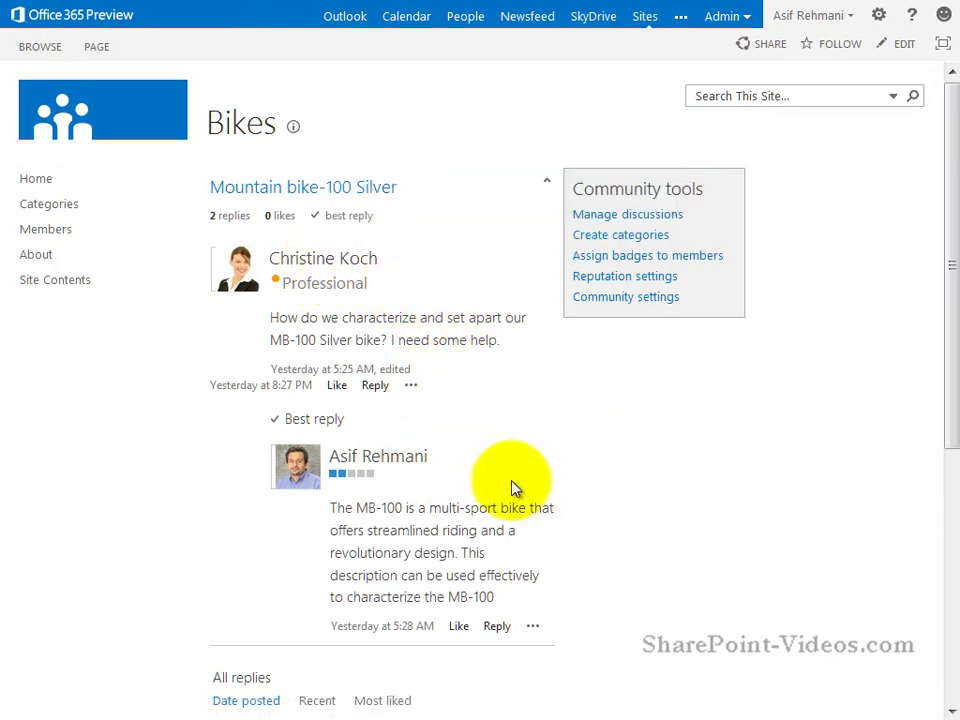
{"action": "mouse_move", "coordinate": [450, 430]}
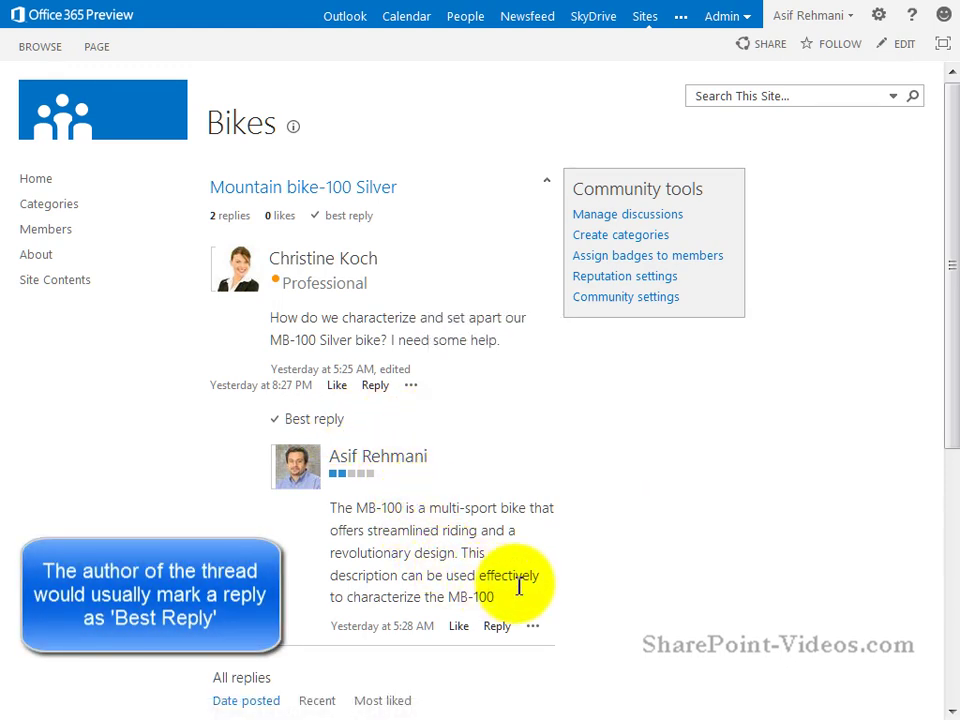
{"action": "scroll", "scroll_direction": "down", "scroll_amount": 3}
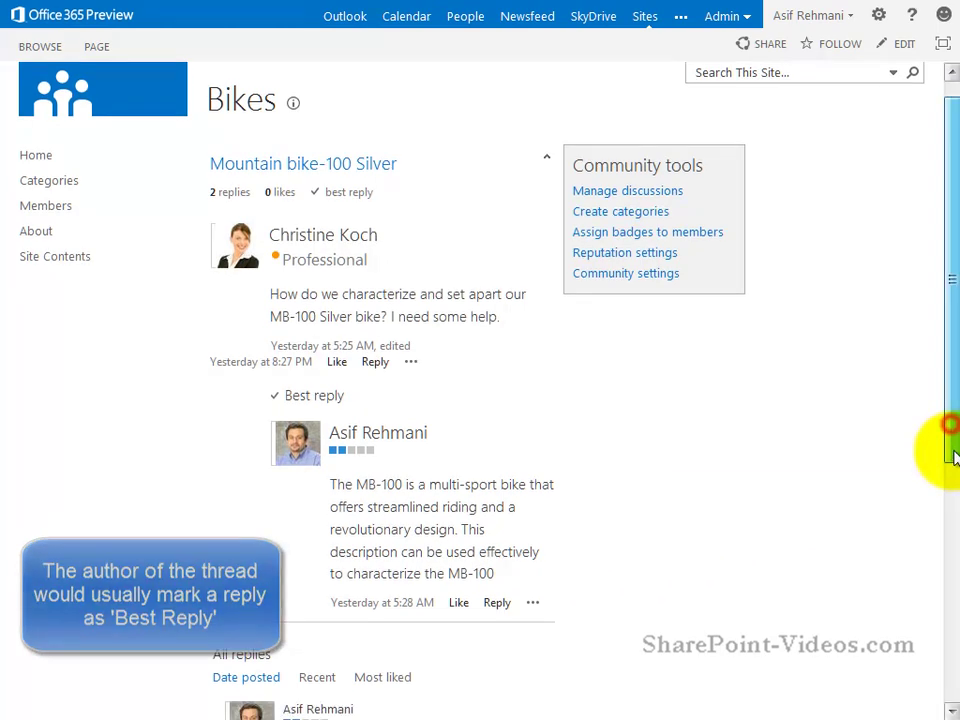
{"action": "scroll", "scroll_direction": "down", "scroll_amount": 3}
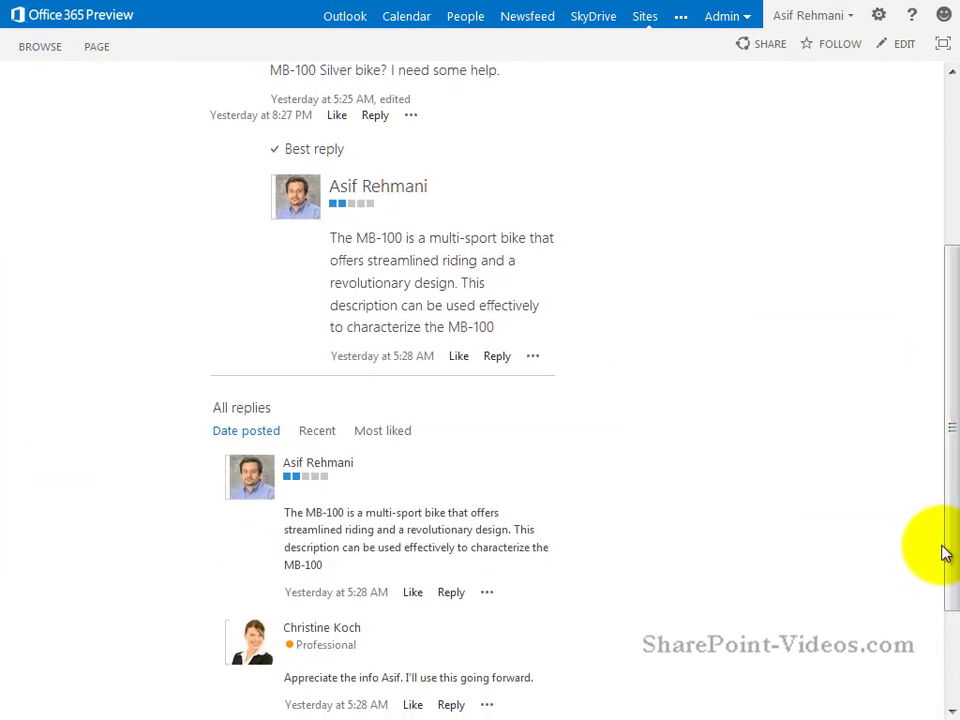
{"action": "scroll", "scroll_direction": "down", "scroll_amount": 3}
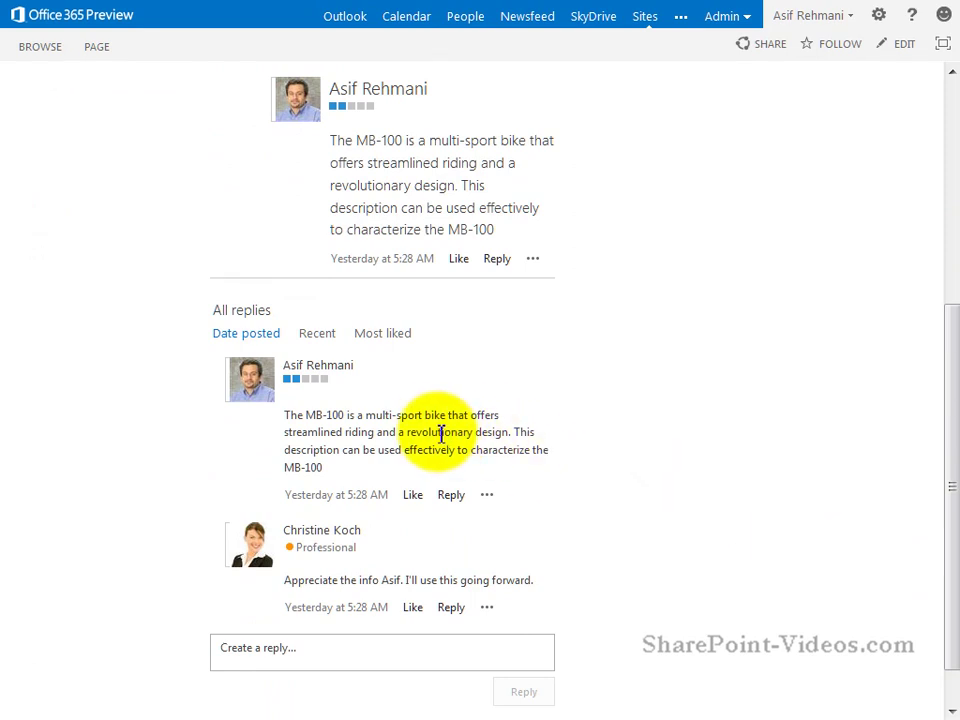
{"action": "mouse_move", "coordinate": [480, 216]}
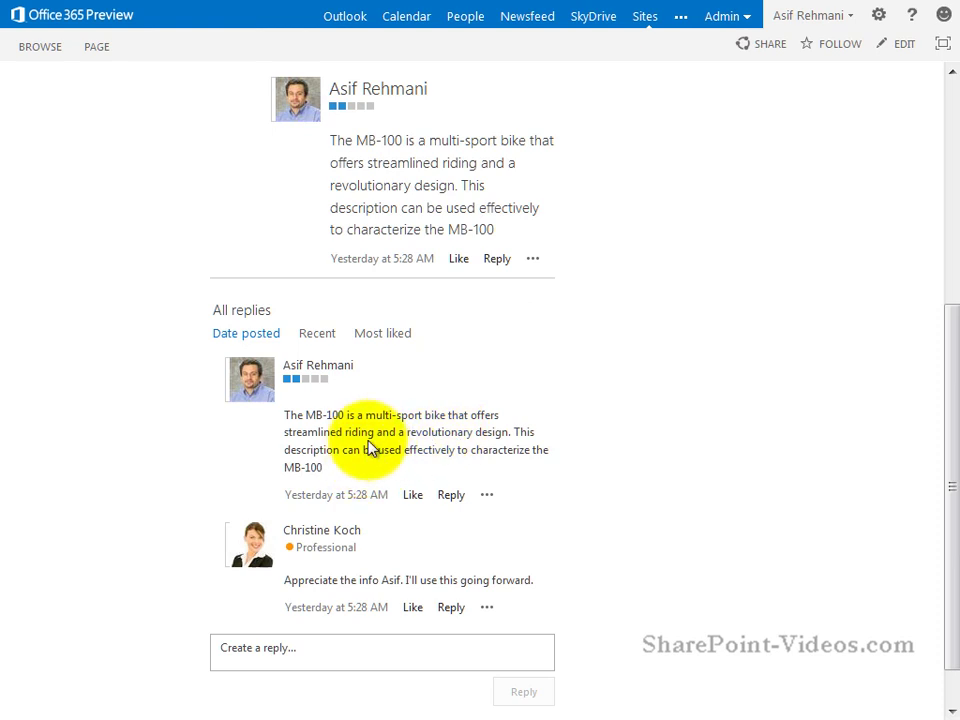
{"action": "mouse_move", "coordinate": [332, 584]}
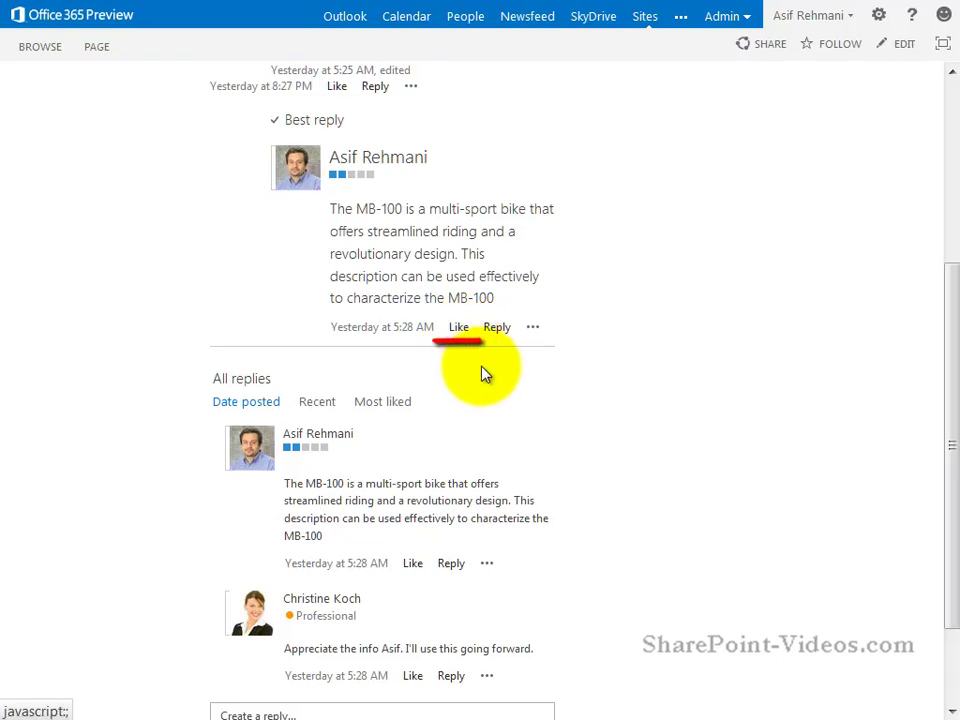
{"action": "mouse_move", "coordinate": [496, 328]}
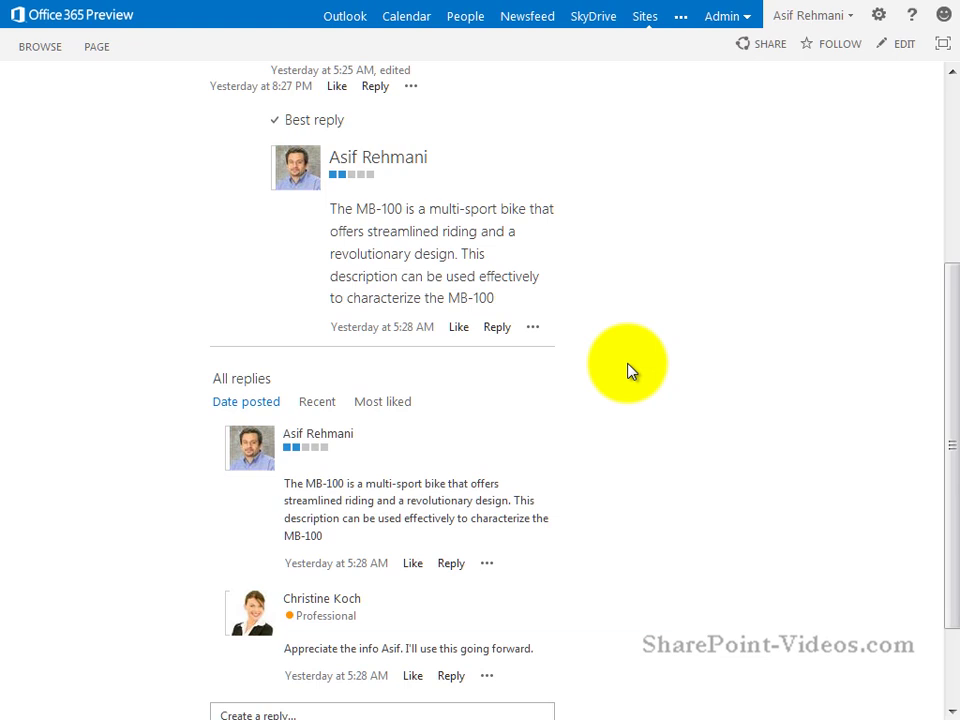
{"action": "mouse_move", "coordinate": [264, 168]}
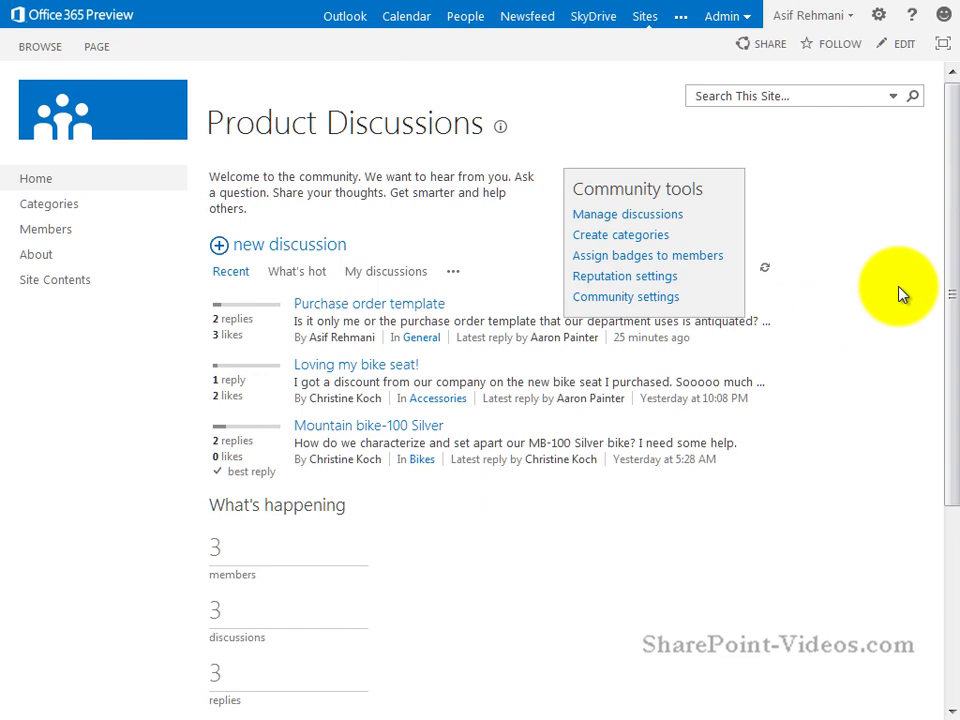
Review What's happening and Top contributors on the Product Discussions home page.
{"action": "scroll", "scroll_direction": "down", "scroll_amount": 3}
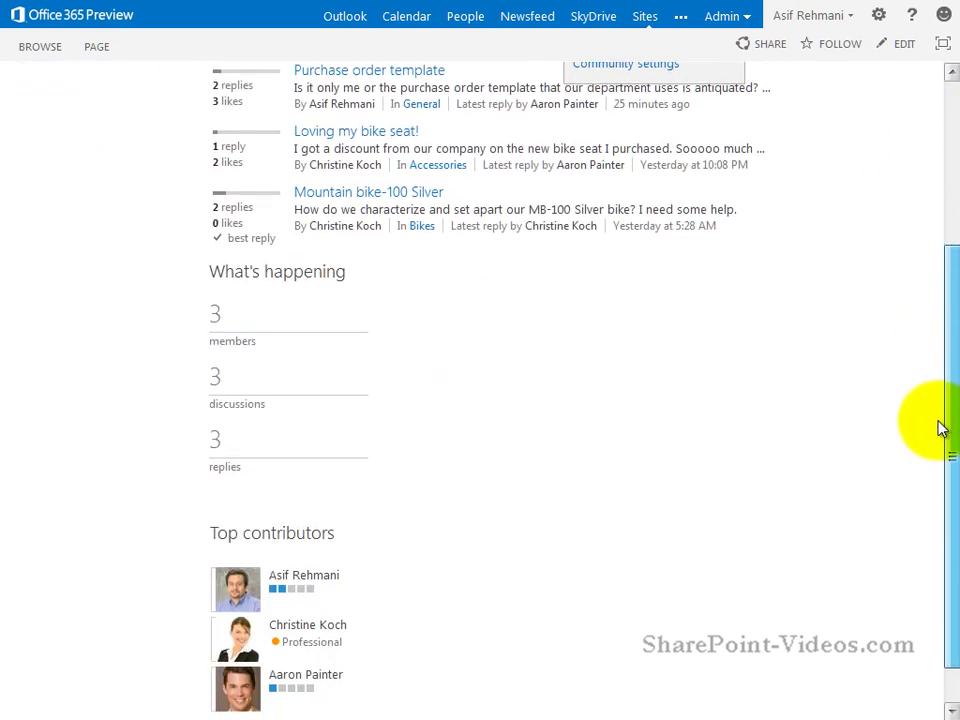
{"action": "scroll", "scroll_direction": "down", "scroll_amount": 3}
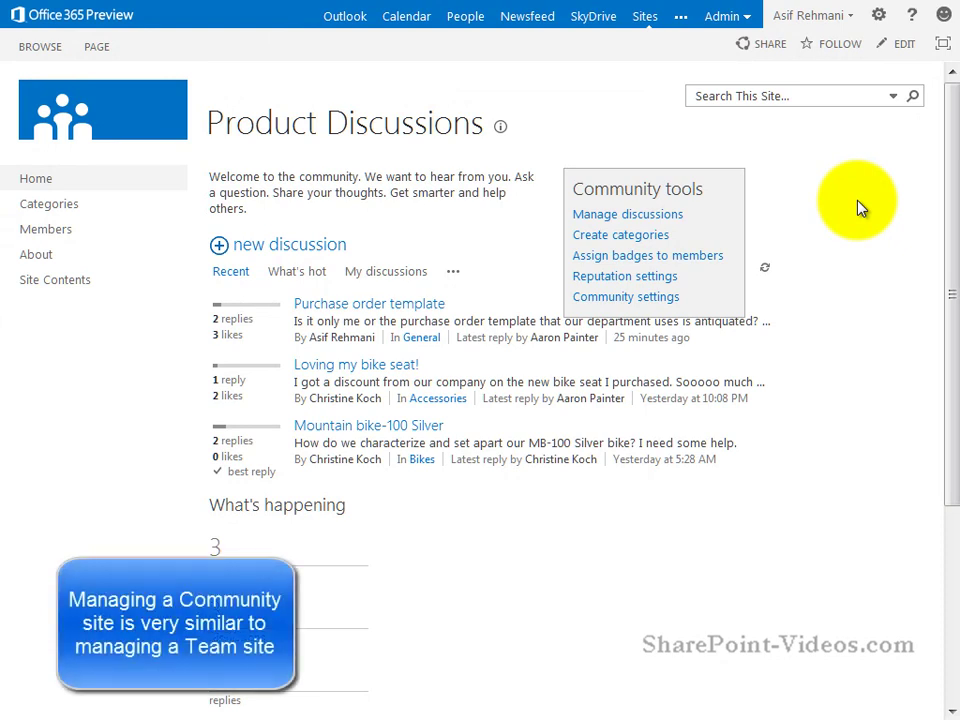
{"action": "mouse_move", "coordinate": [900, 50]}
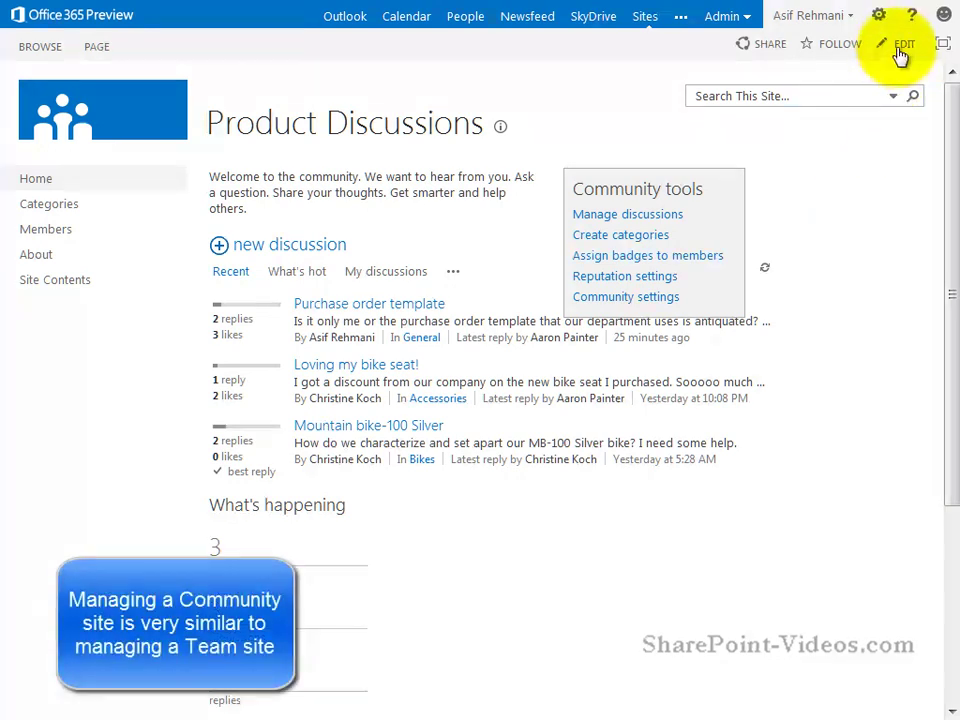
{"action": "mouse_move", "coordinate": [818, 436]}
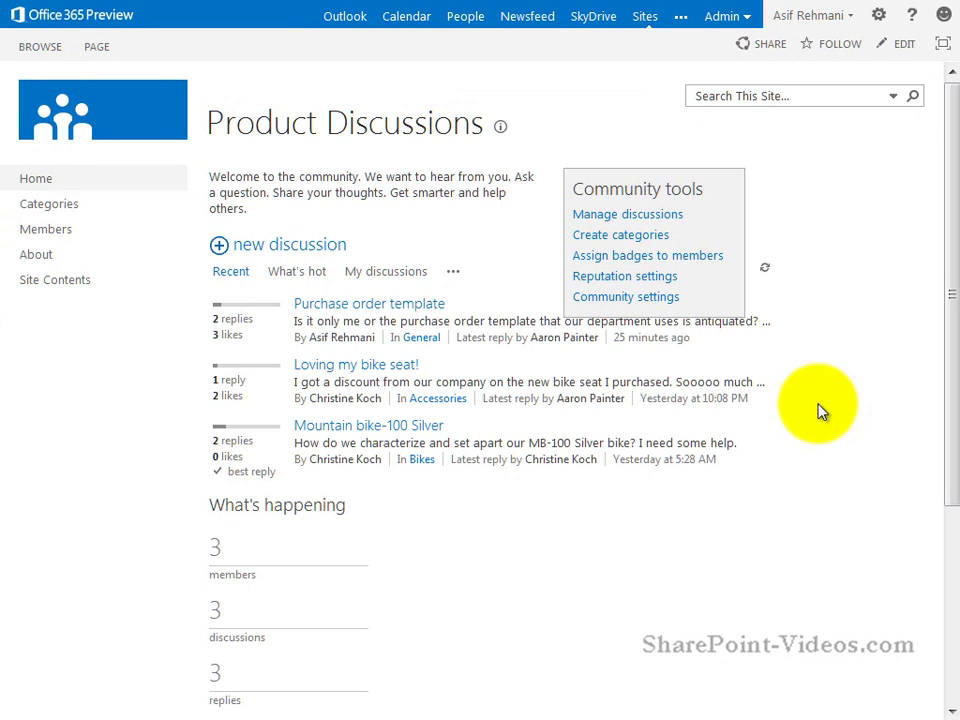
{"action": "mouse_move", "coordinate": [288, 244]}
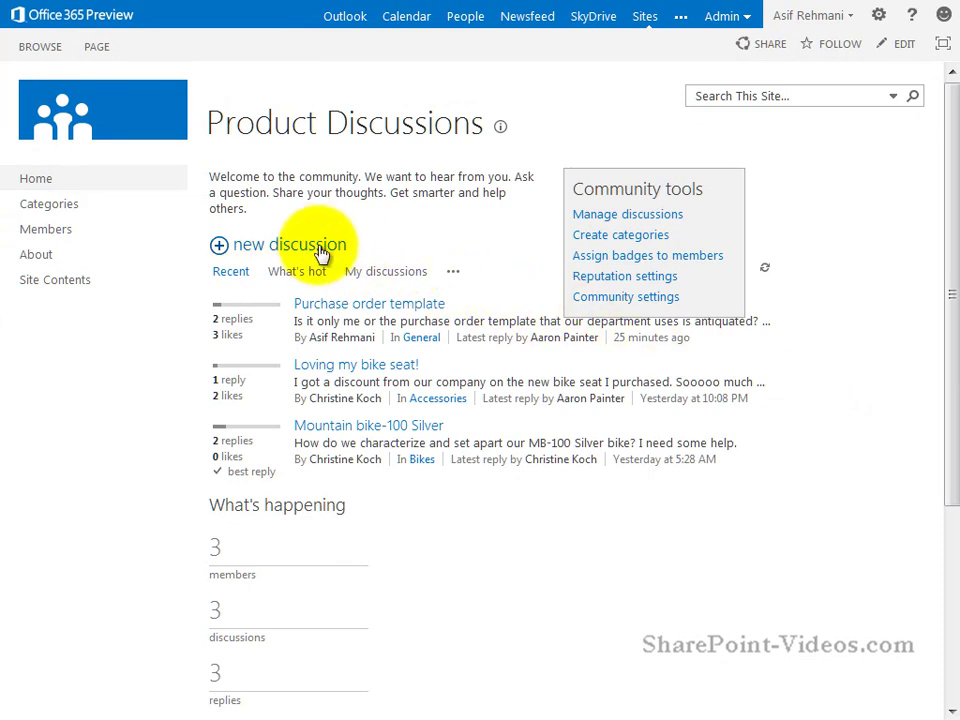
Post 'Introducing new Bike shorts' with a details-coming-soon body, filed under Clothing.
{"action": "left_click", "coordinate": [288, 244]}
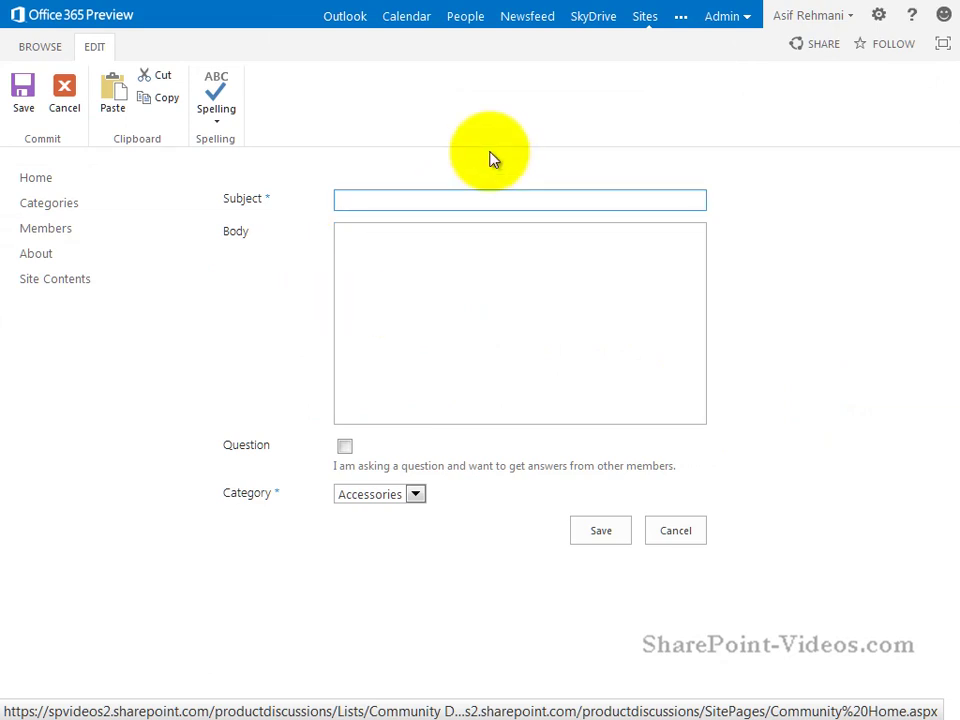
{"action": "type", "text": "Introducing new Bike shorts"}
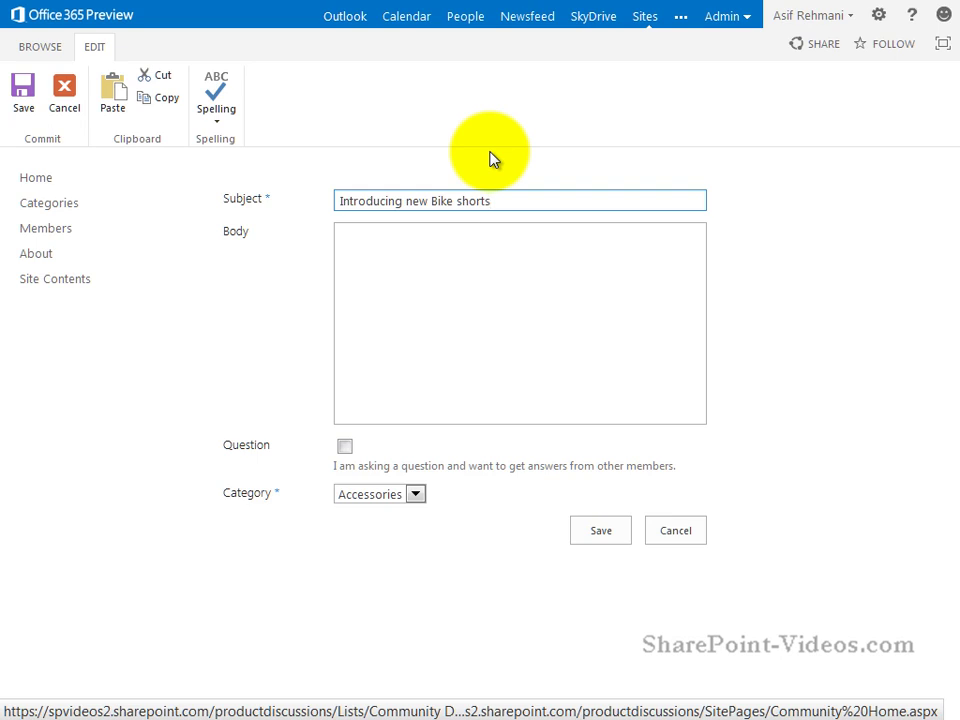
{"action": "left_click", "coordinate": [480, 320]}
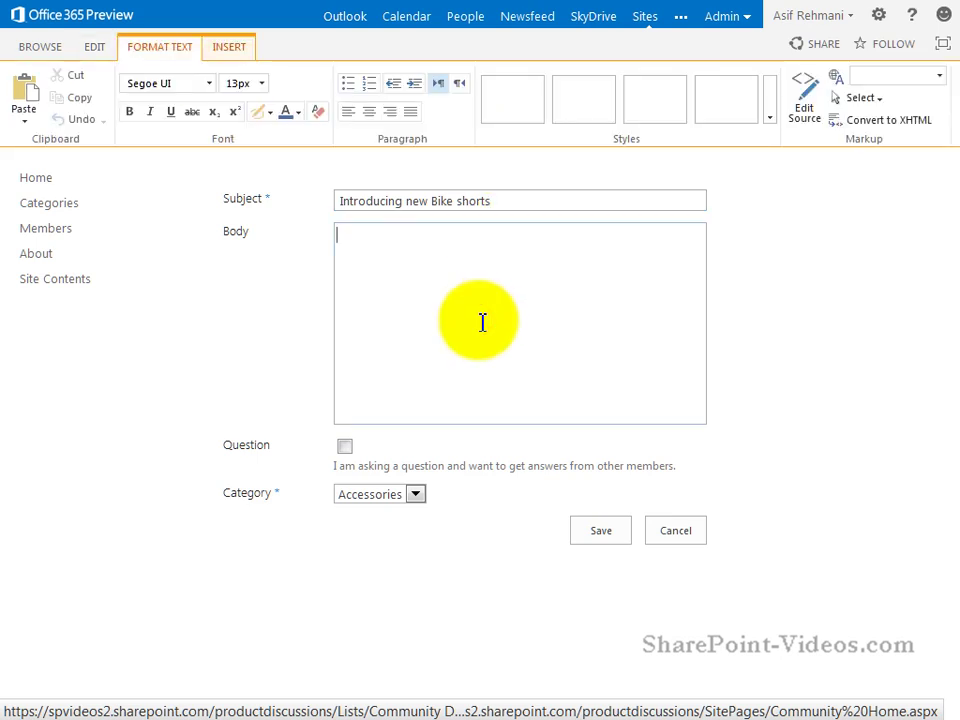
{"action": "left_click", "coordinate": [482, 320]}
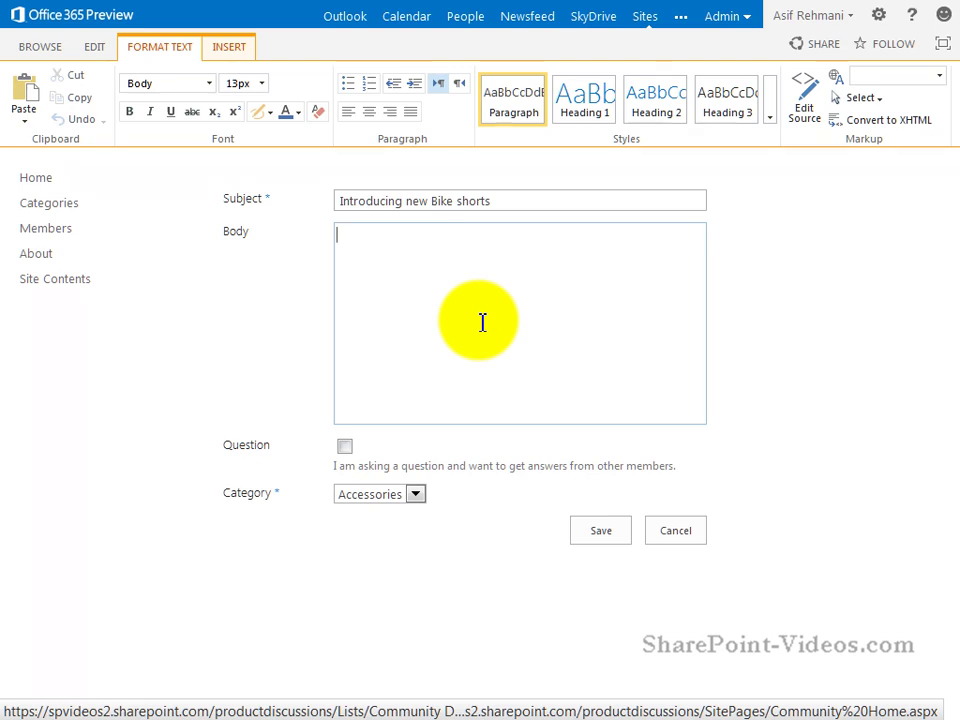
{"action": "type", "text": "We'll be introducing a new and awesome looking type of shorts. Details coming soon."}
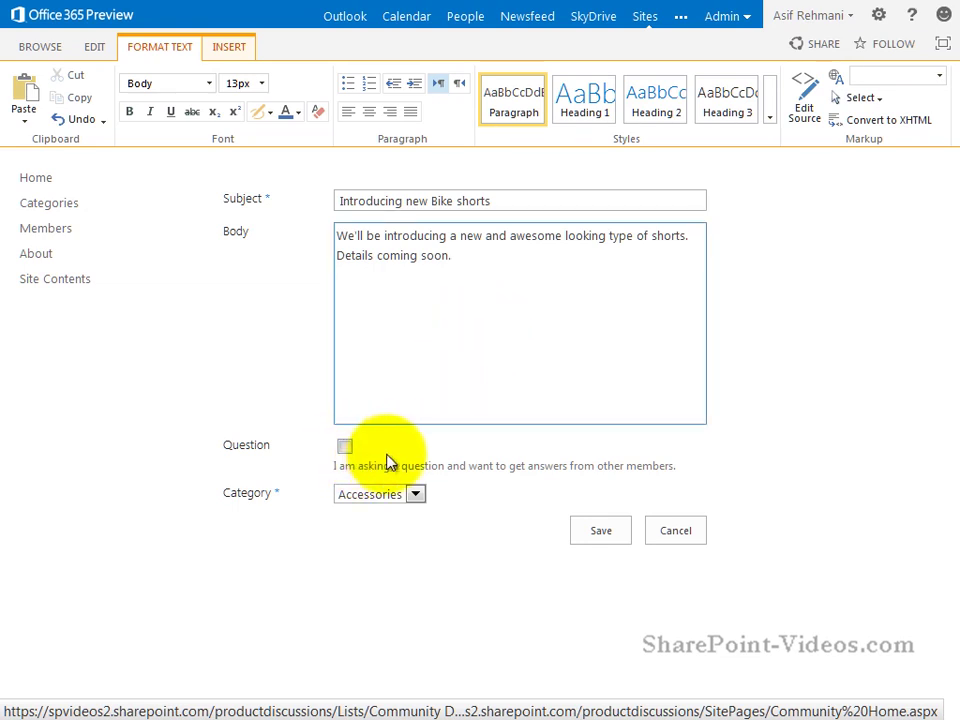
{"action": "left_click", "coordinate": [416, 494]}
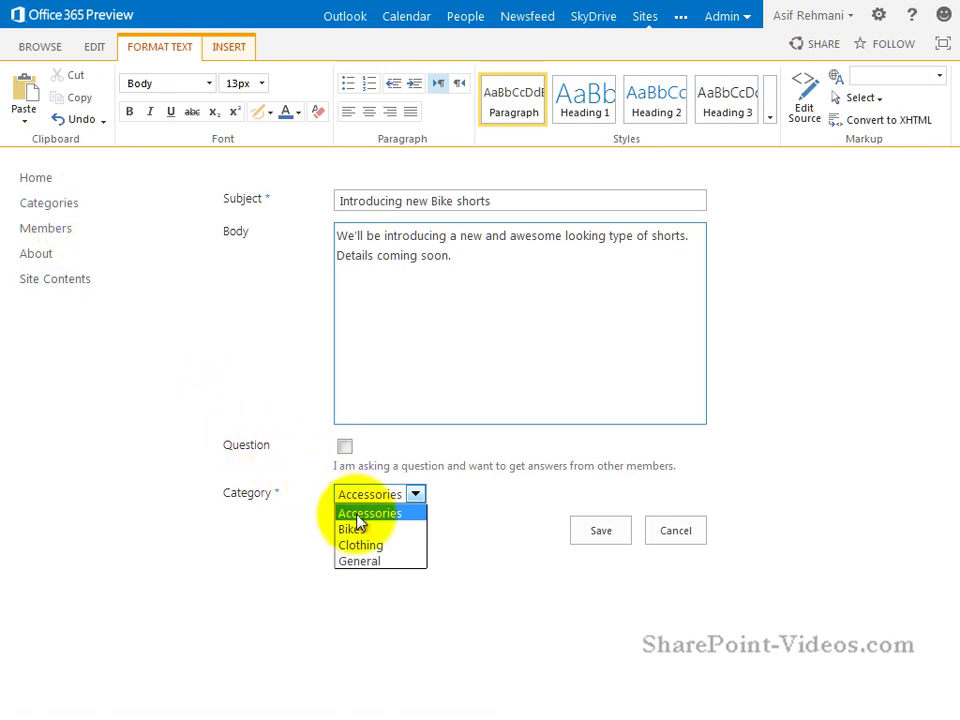
{"action": "left_click", "coordinate": [360, 544]}
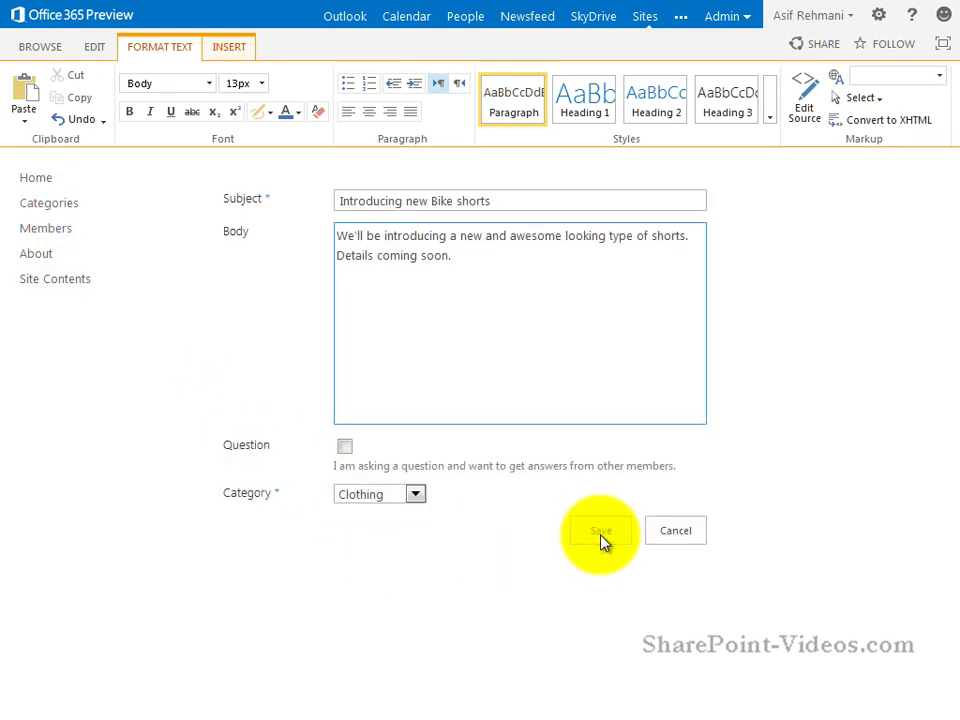
{"action": "left_click", "coordinate": [600, 530]}
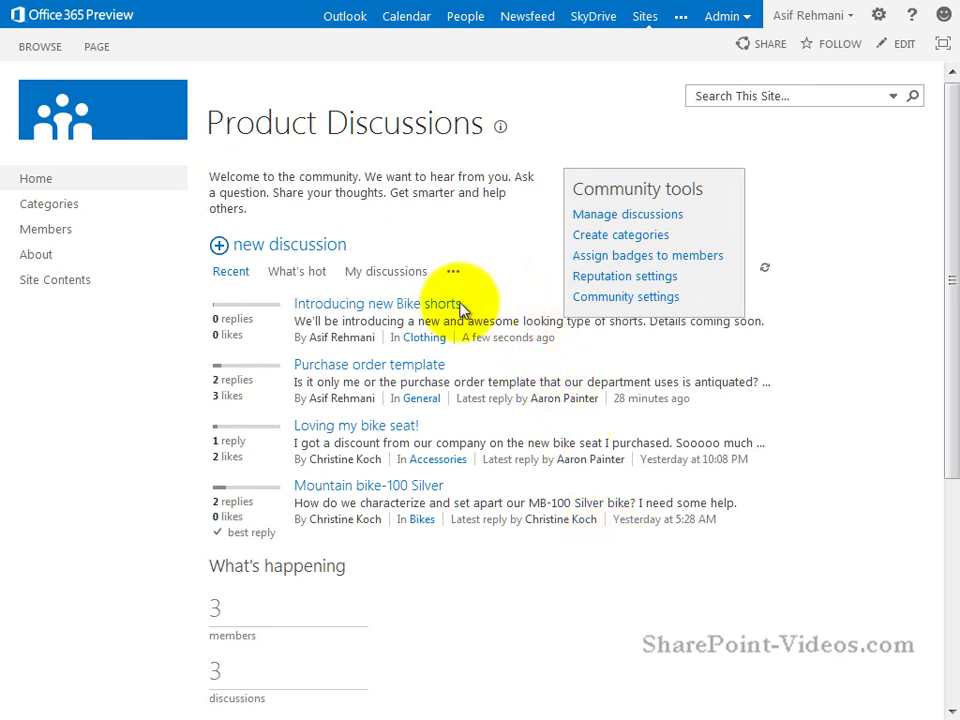
{"action": "mouse_move", "coordinate": [490, 308]}
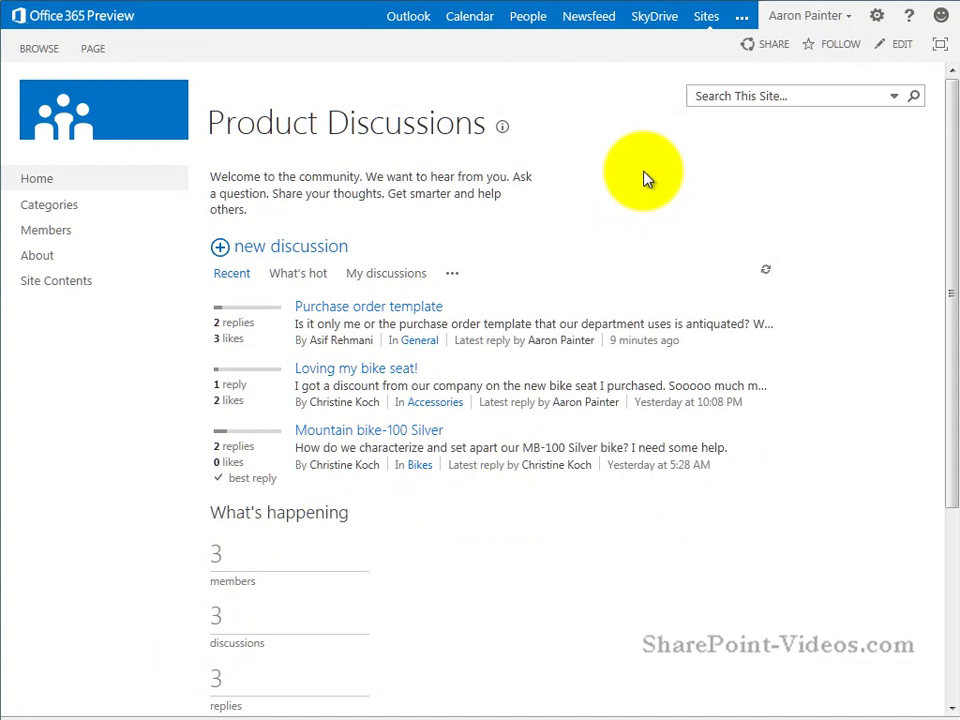
{"action": "mouse_move", "coordinate": [796, 22]}
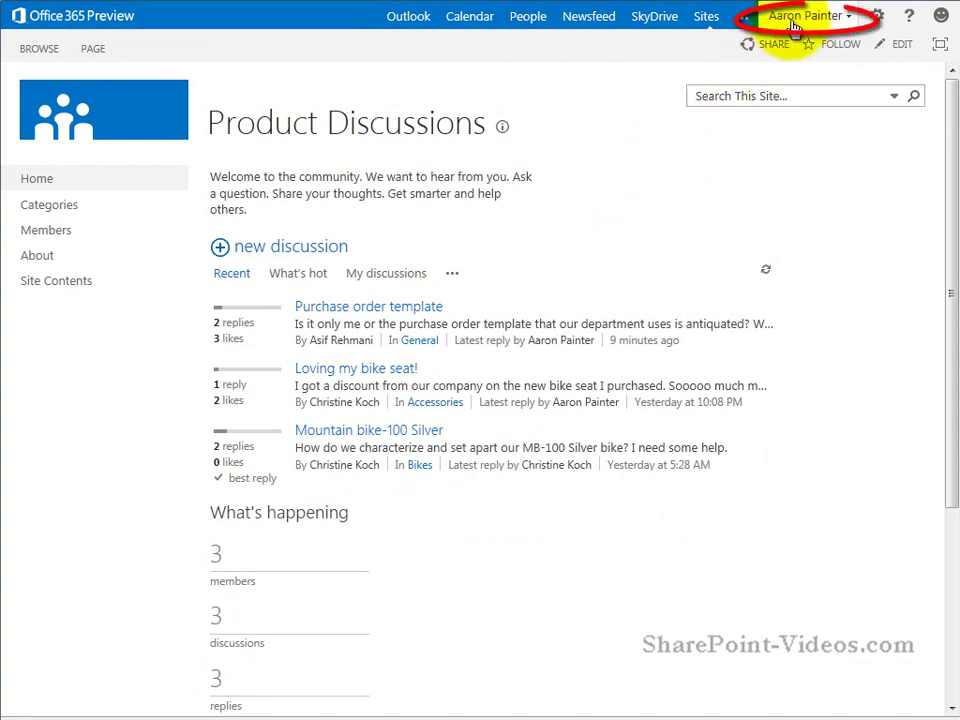
{"action": "mouse_move", "coordinate": [436, 248]}
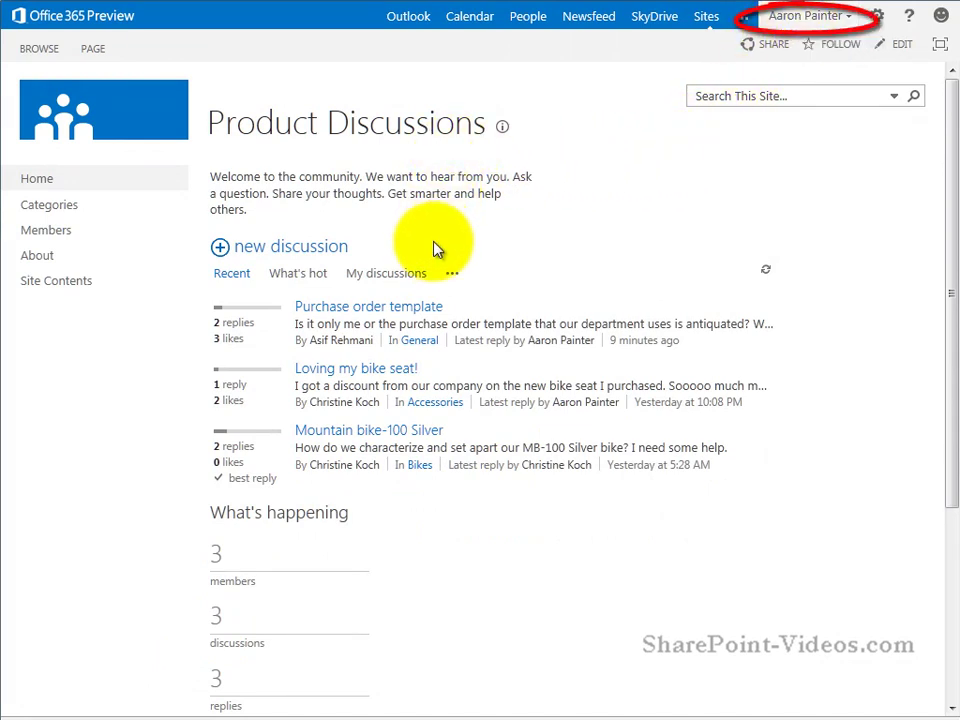
{"action": "mouse_move", "coordinate": [144, 132]}
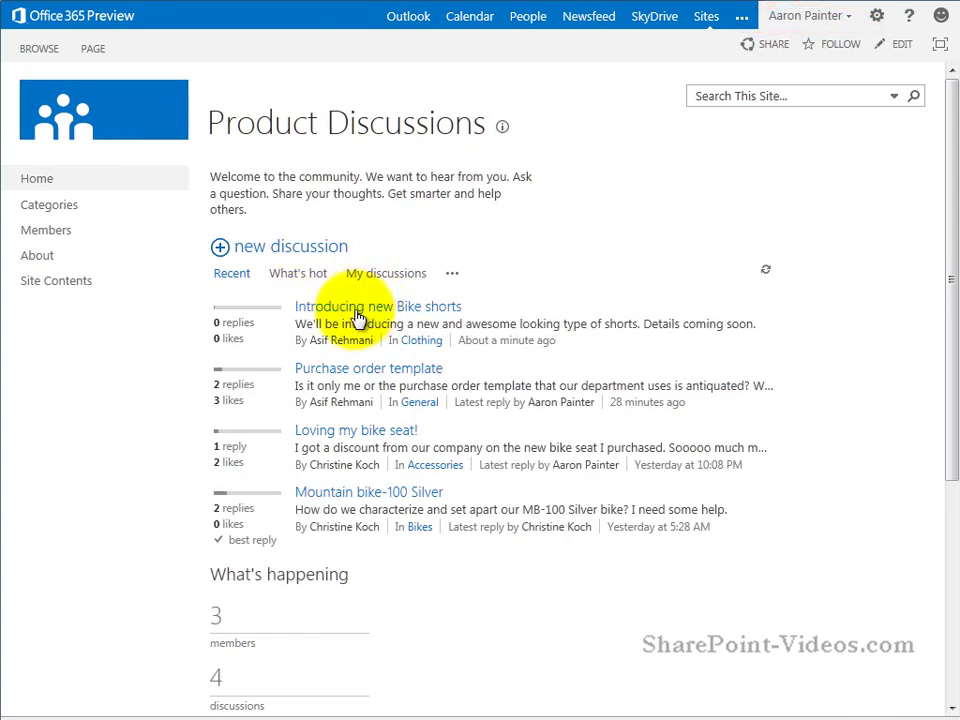
{"action": "mouse_move", "coordinate": [400, 316]}
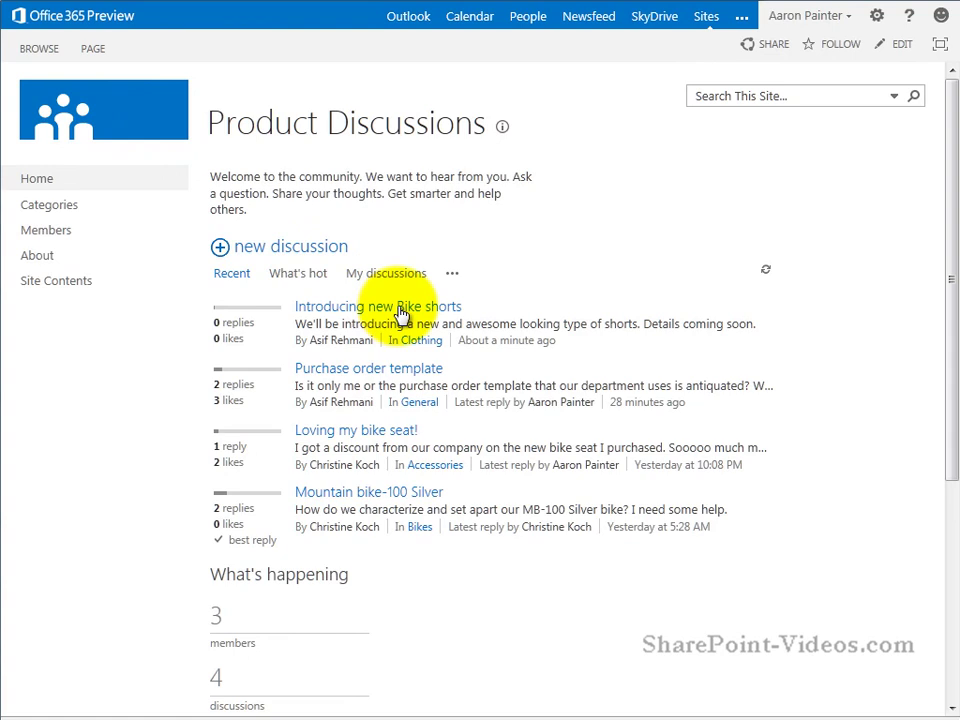
Like Asif Rehmani's original post in the Introducing new Bike shorts thread.
{"action": "left_click", "coordinate": [378, 306]}
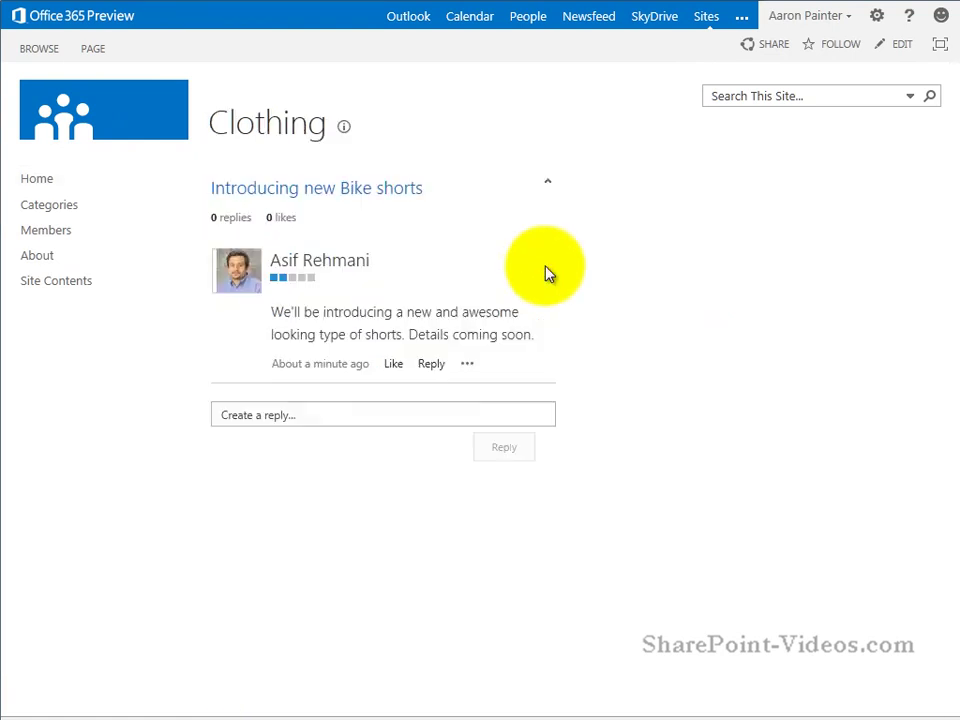
{"action": "mouse_move", "coordinate": [320, 316]}
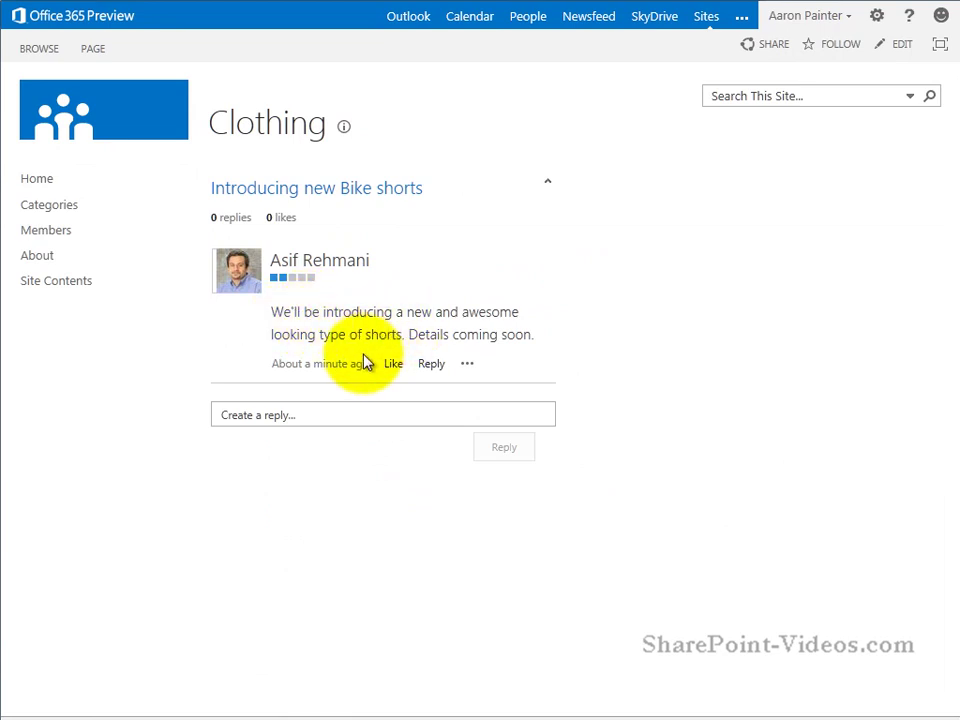
{"action": "left_click", "coordinate": [394, 364]}
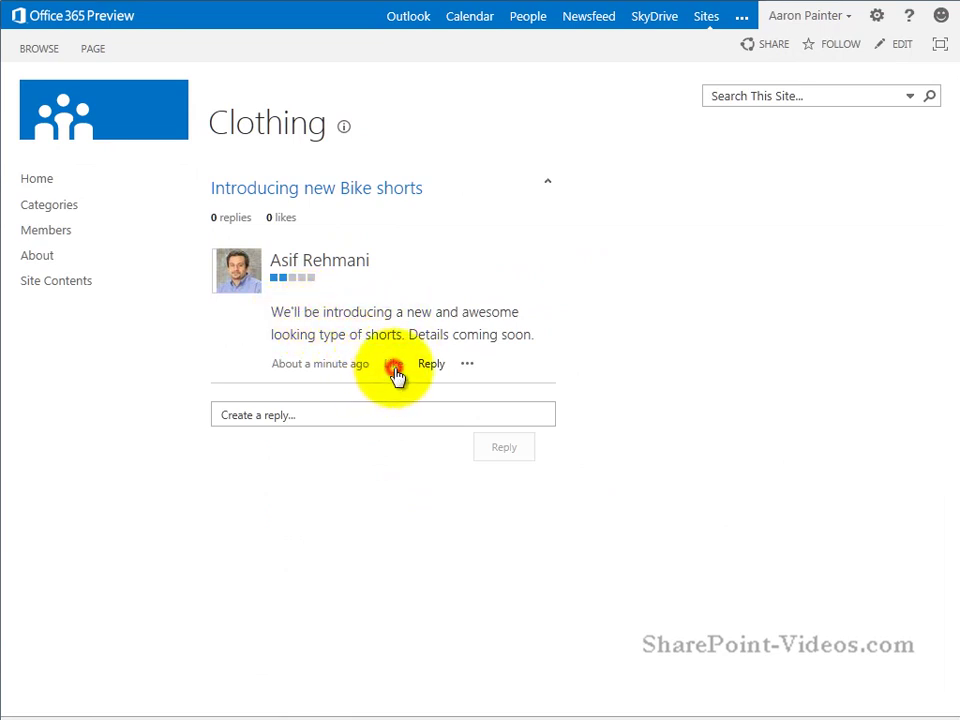
{"action": "left_click", "coordinate": [392, 364]}
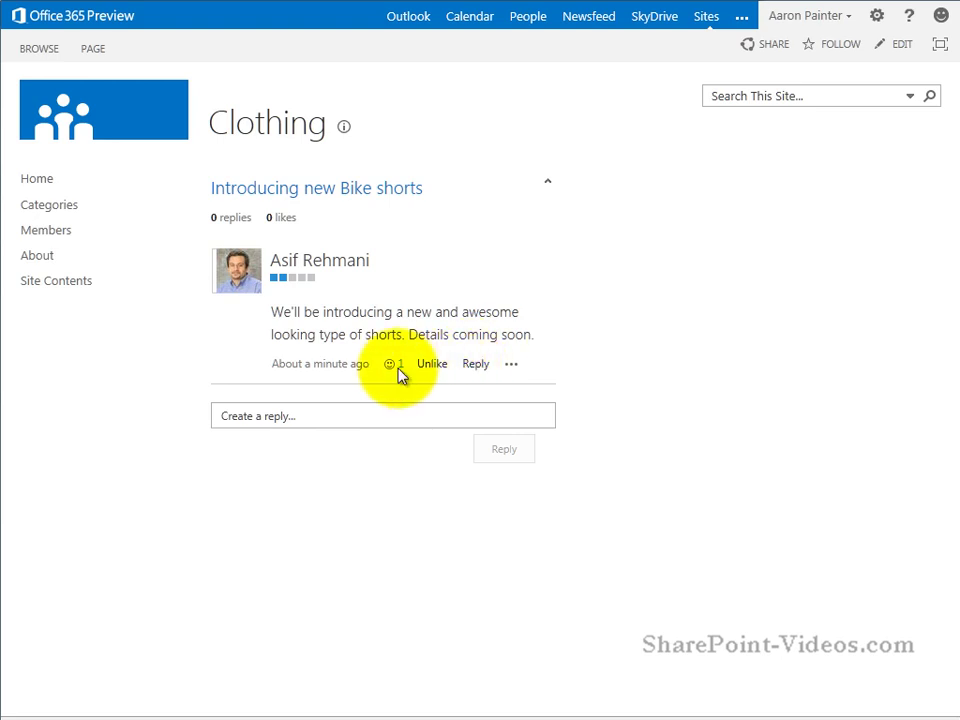
{"action": "mouse_move", "coordinate": [532, 330]}
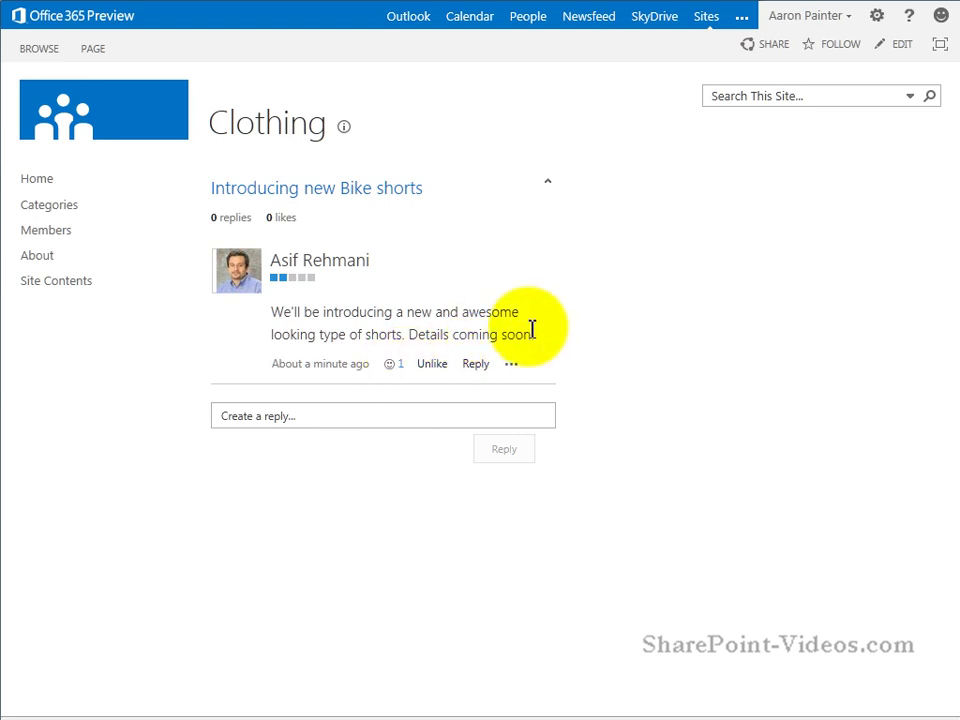
{"action": "mouse_move", "coordinate": [588, 16]}
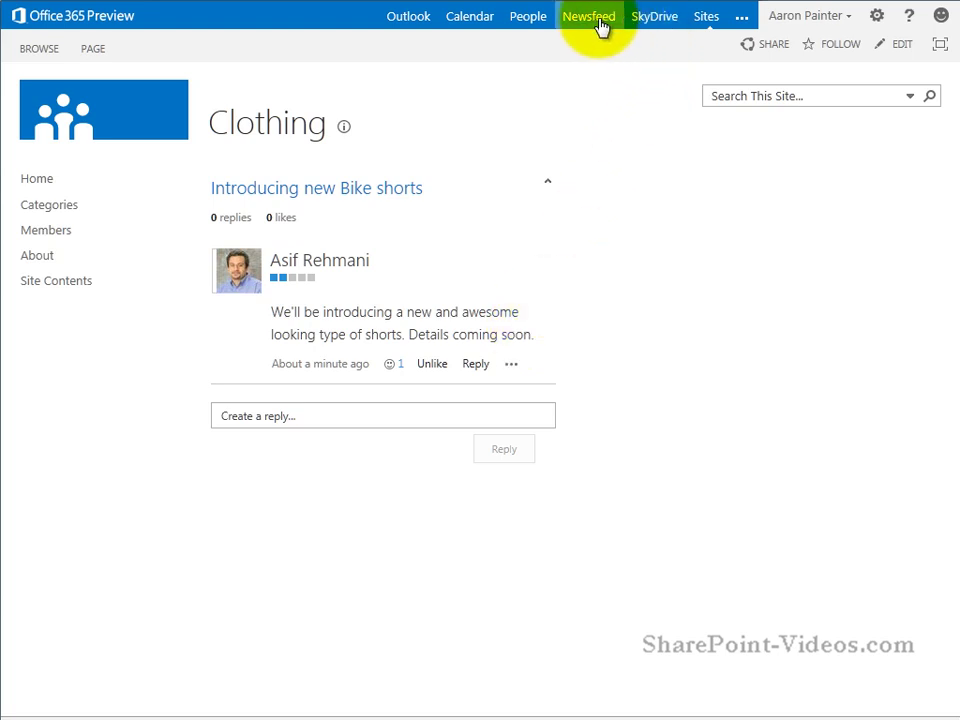
{"action": "mouse_move", "coordinate": [628, 244]}
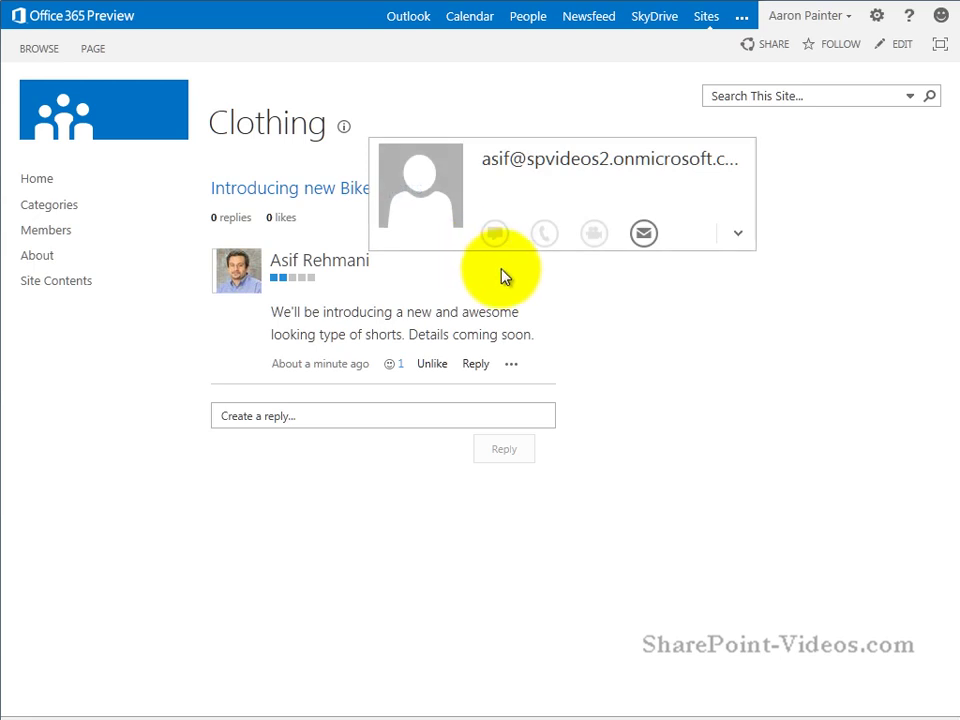
{"action": "mouse_move", "coordinate": [504, 276]}
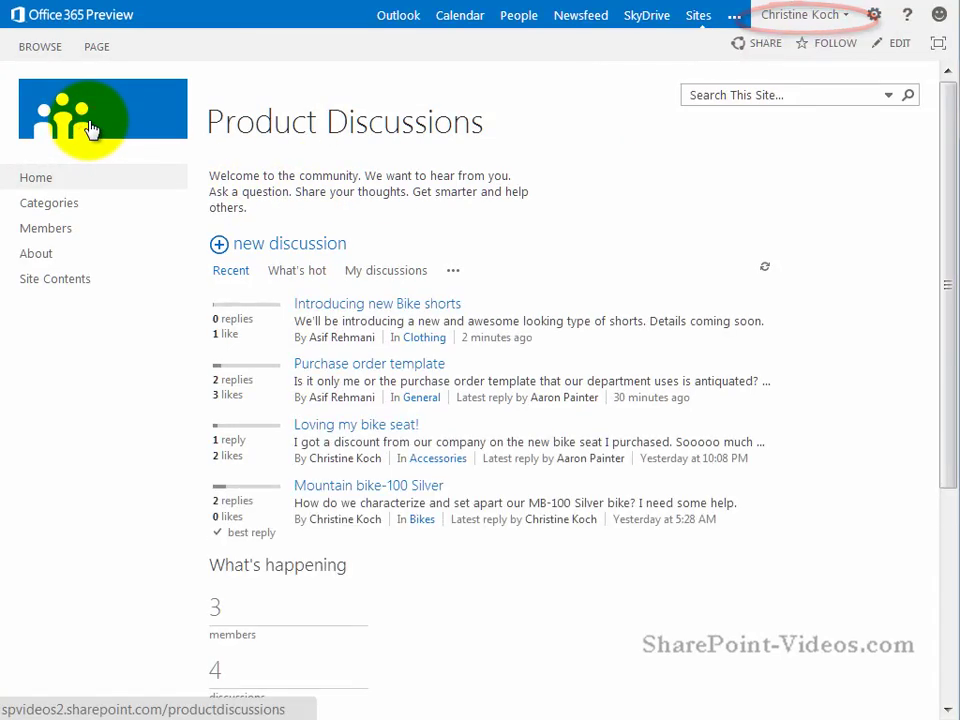
{"action": "mouse_move", "coordinate": [418, 312]}
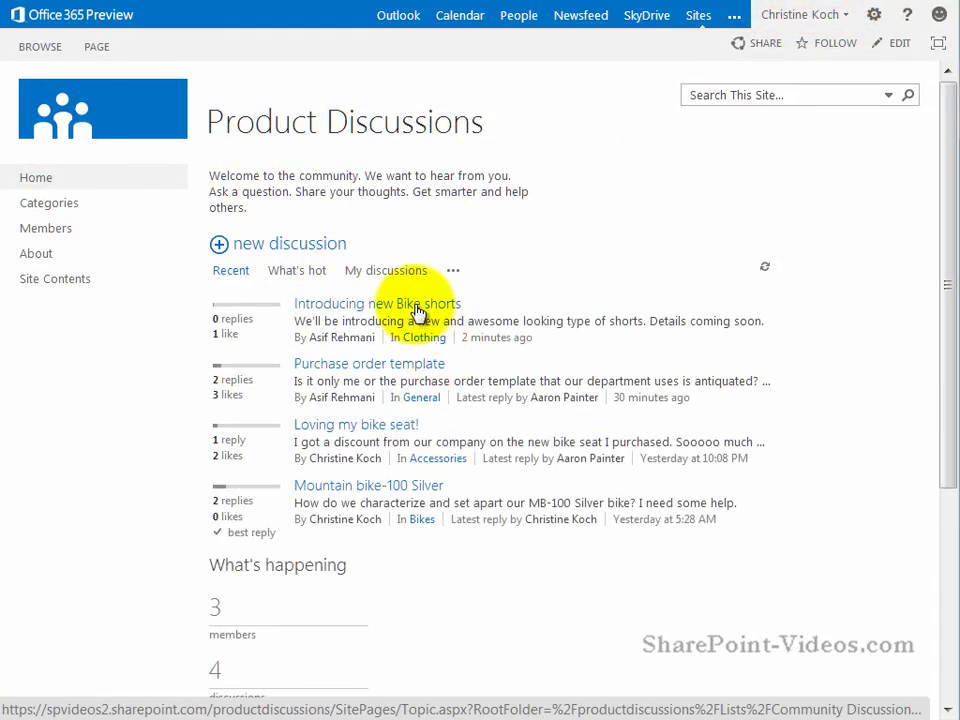
Reply 'Looking forward to it. Keep us posted' on the Bike shorts thread.
{"action": "left_click", "coordinate": [376, 304]}
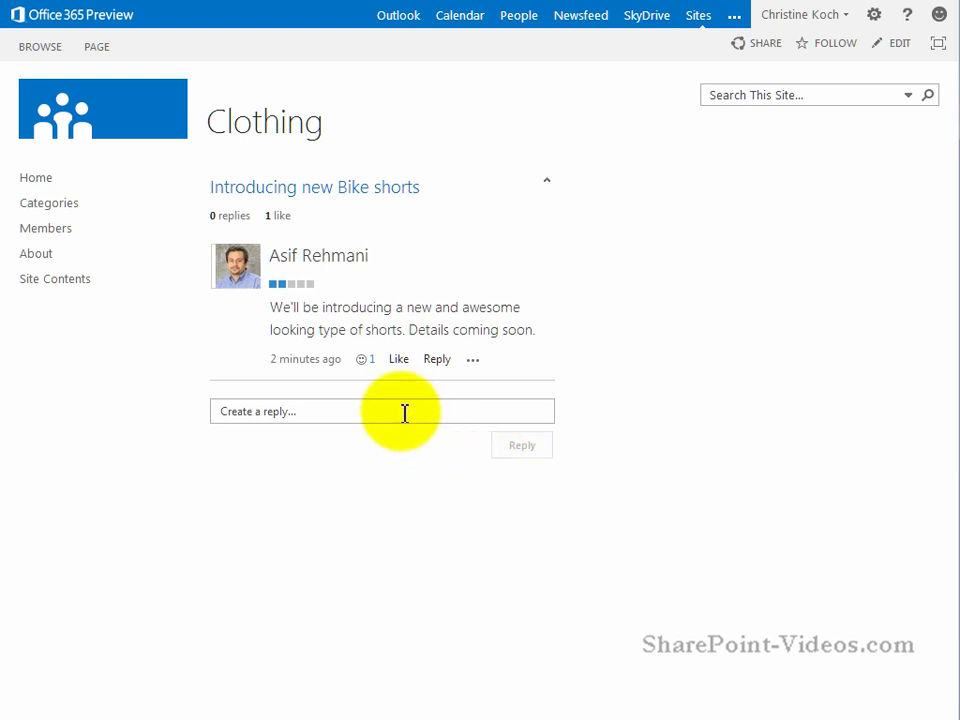
{"action": "left_click", "coordinate": [382, 412]}
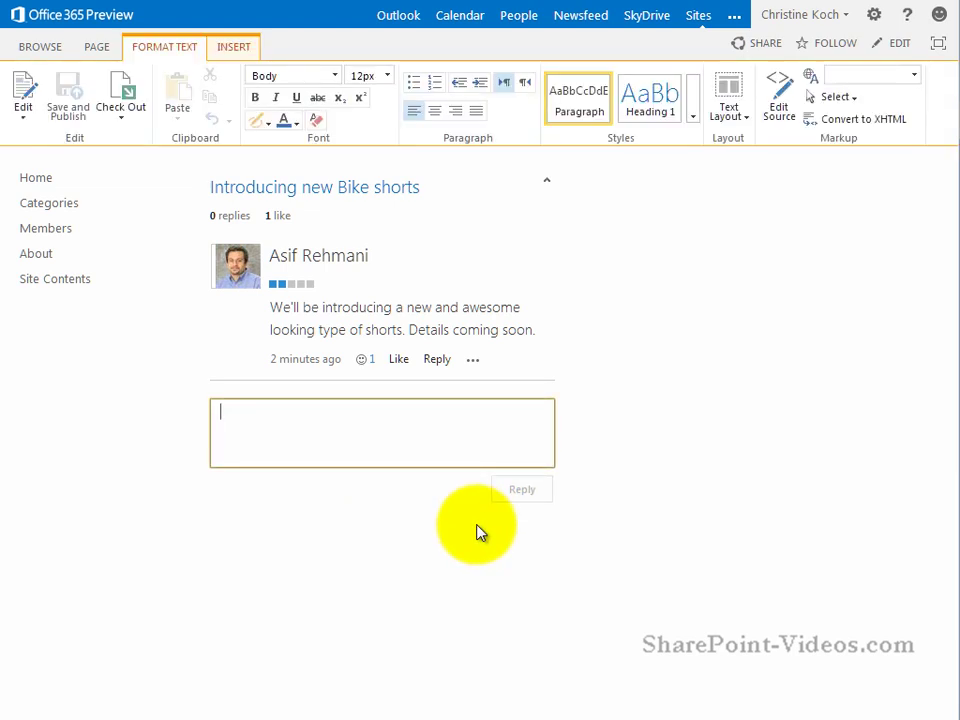
{"action": "type", "text": "Looking forward to it. Keep us posted"}
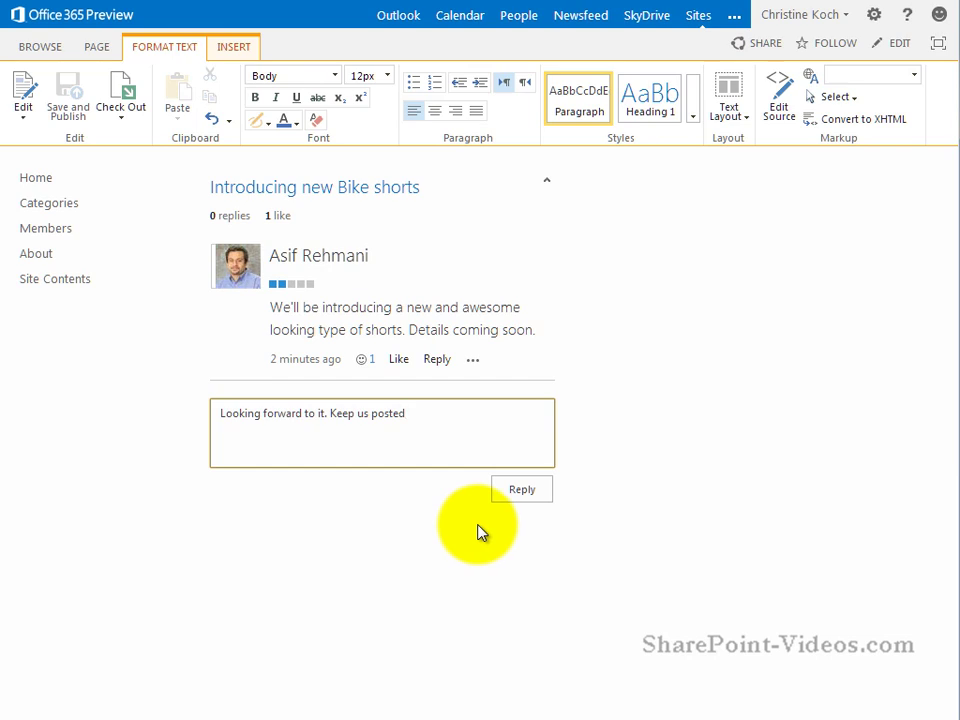
{"action": "left_click", "coordinate": [520, 488]}
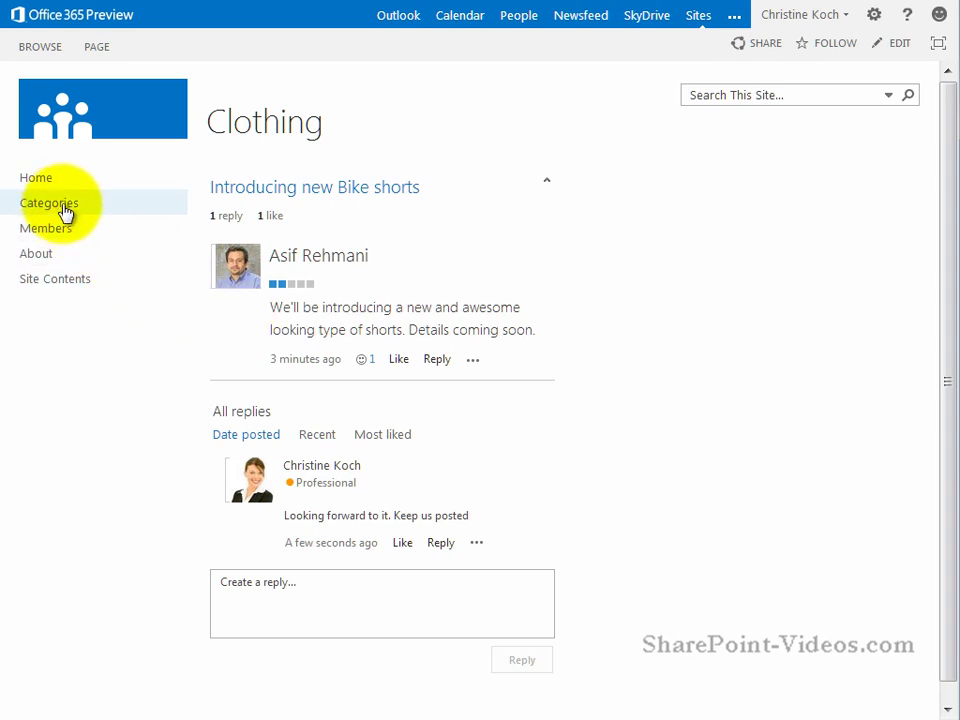
View the Accessories category with its Loving my bike seat! discussion.
{"action": "left_click", "coordinate": [48, 202]}
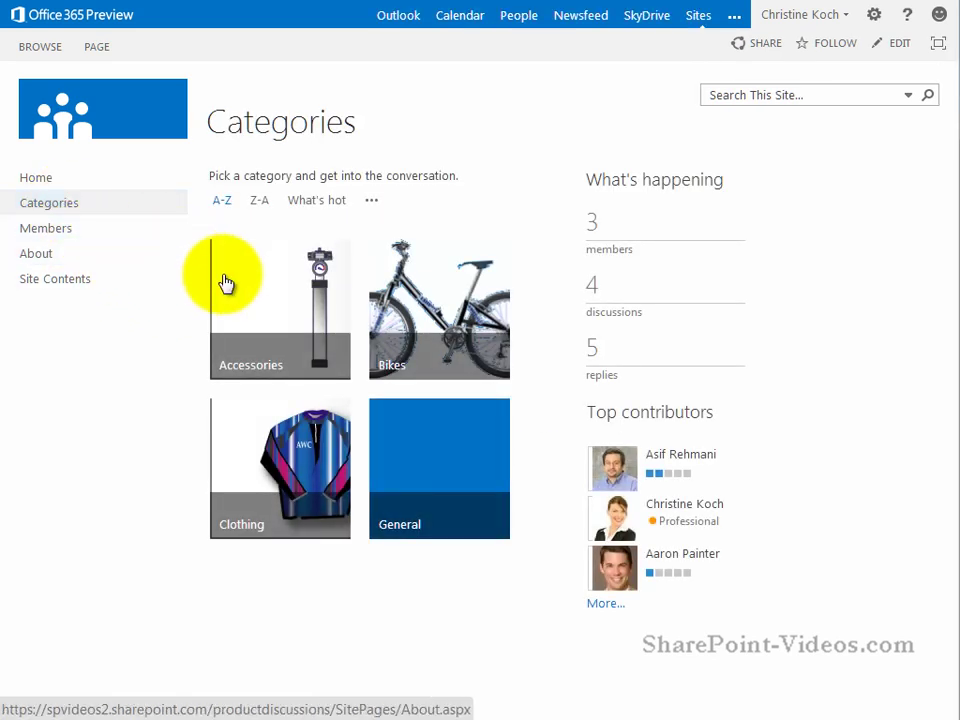
{"action": "mouse_move", "coordinate": [420, 384]}
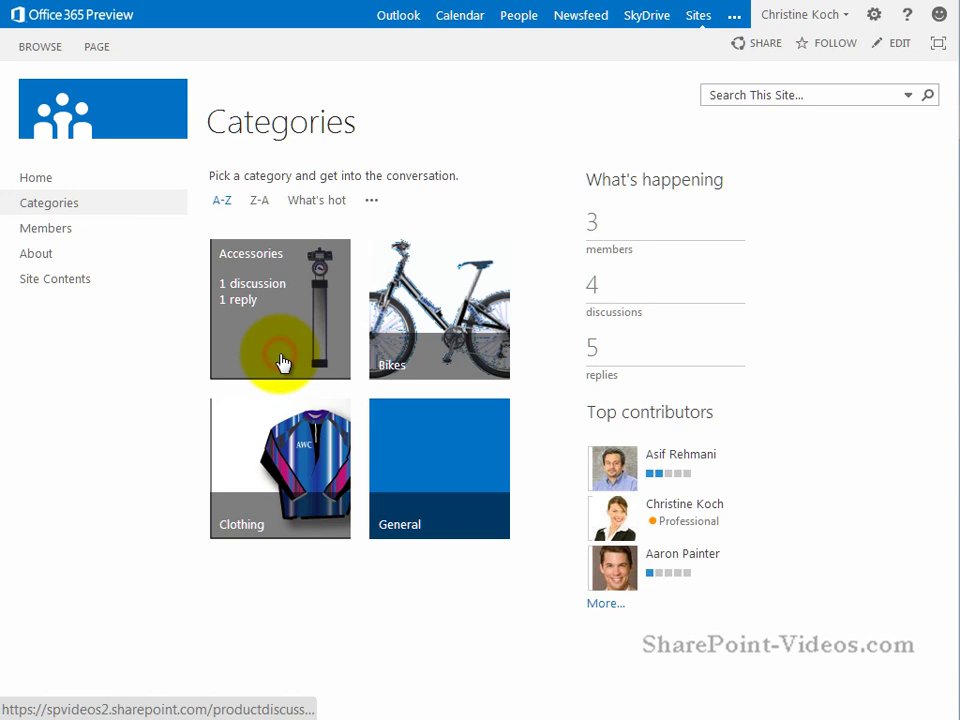
{"action": "left_click", "coordinate": [280, 310]}
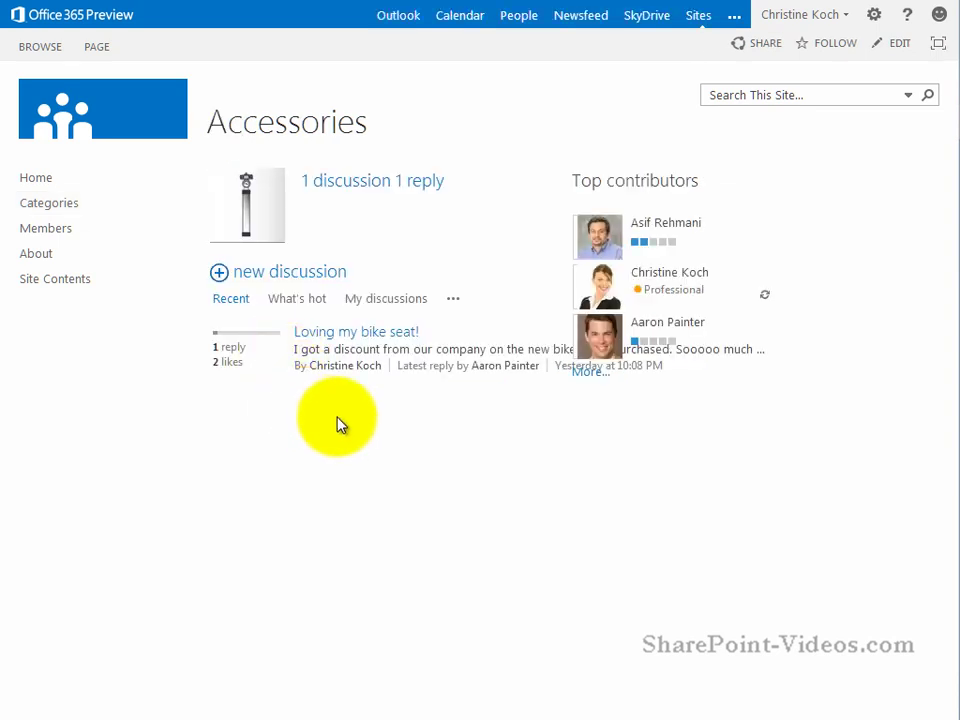
{"action": "mouse_move", "coordinate": [578, 240]}
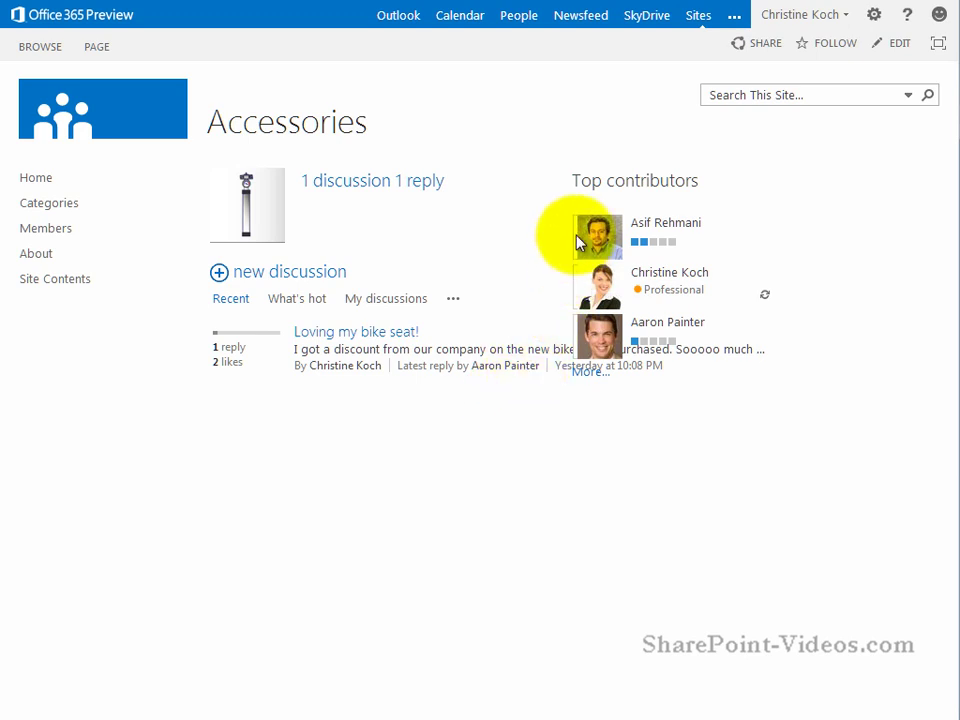
{"action": "mouse_move", "coordinate": [504, 450]}
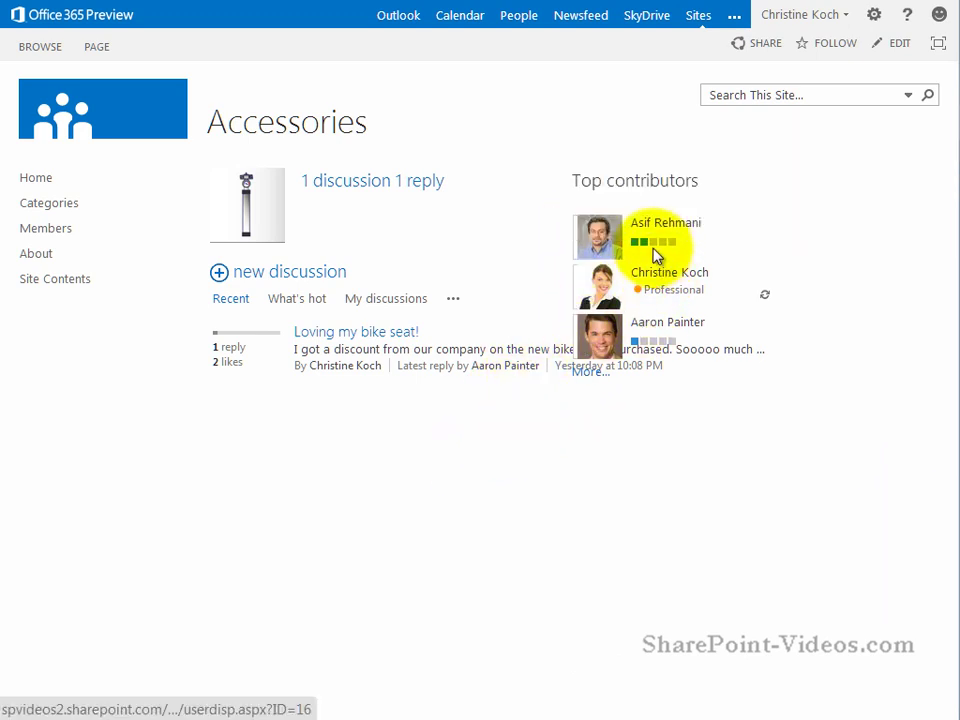
{"action": "mouse_move", "coordinate": [664, 244]}
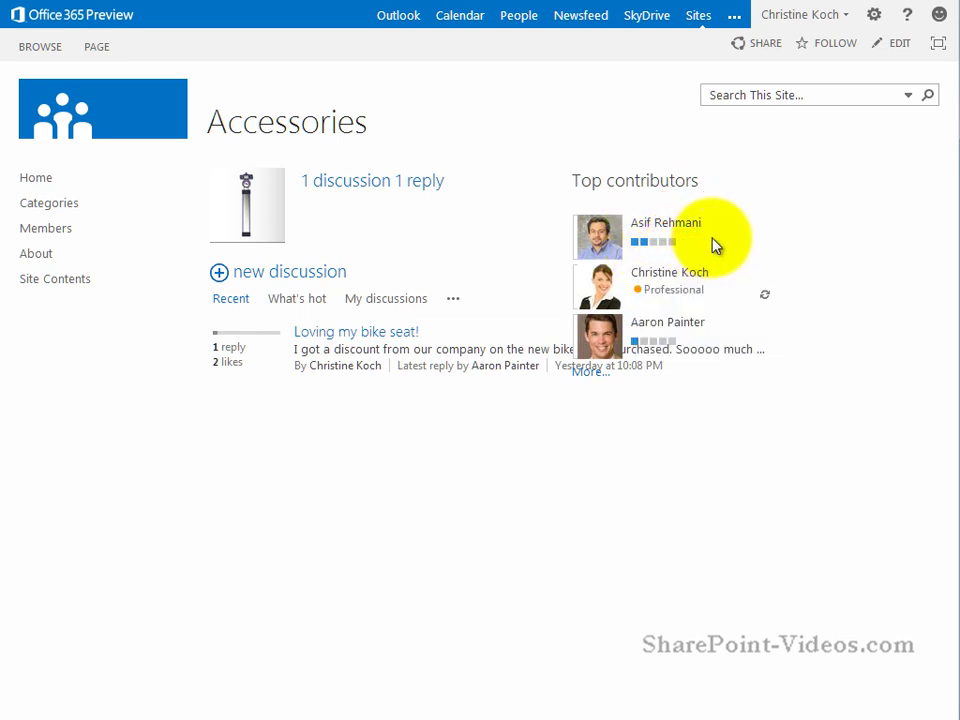
{"action": "mouse_move", "coordinate": [668, 336]}
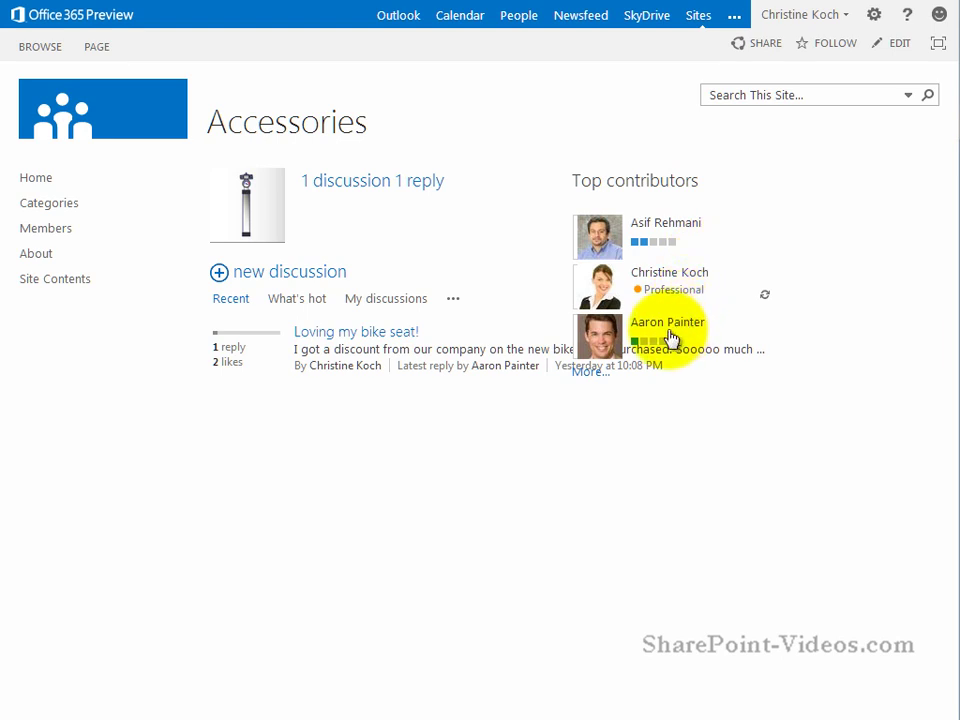
{"action": "mouse_move", "coordinate": [672, 288]}
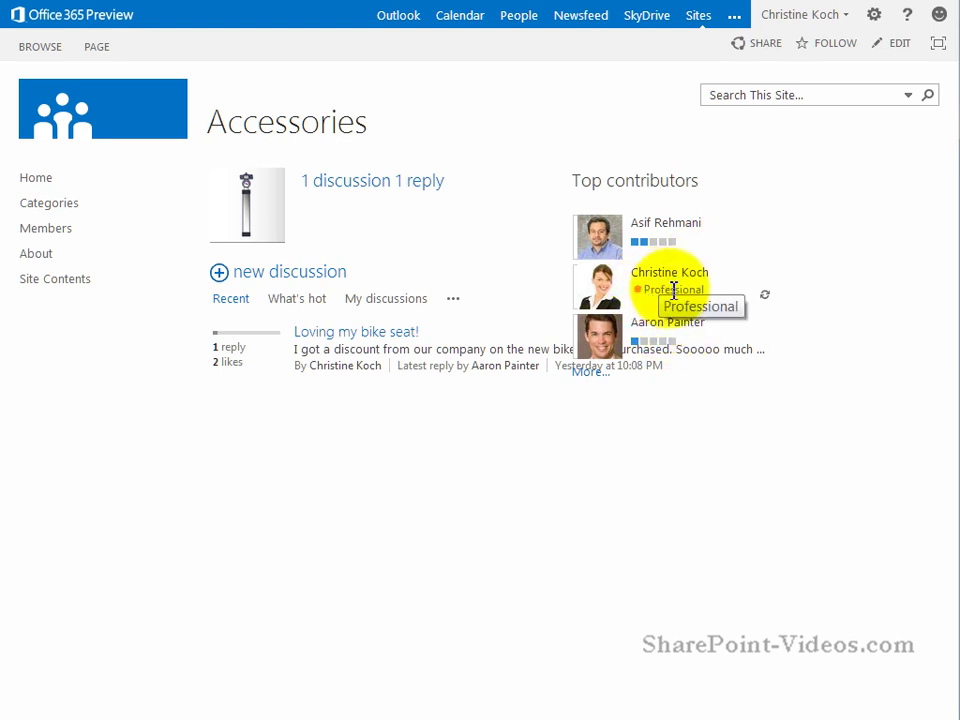
{"action": "mouse_move", "coordinate": [596, 336]}
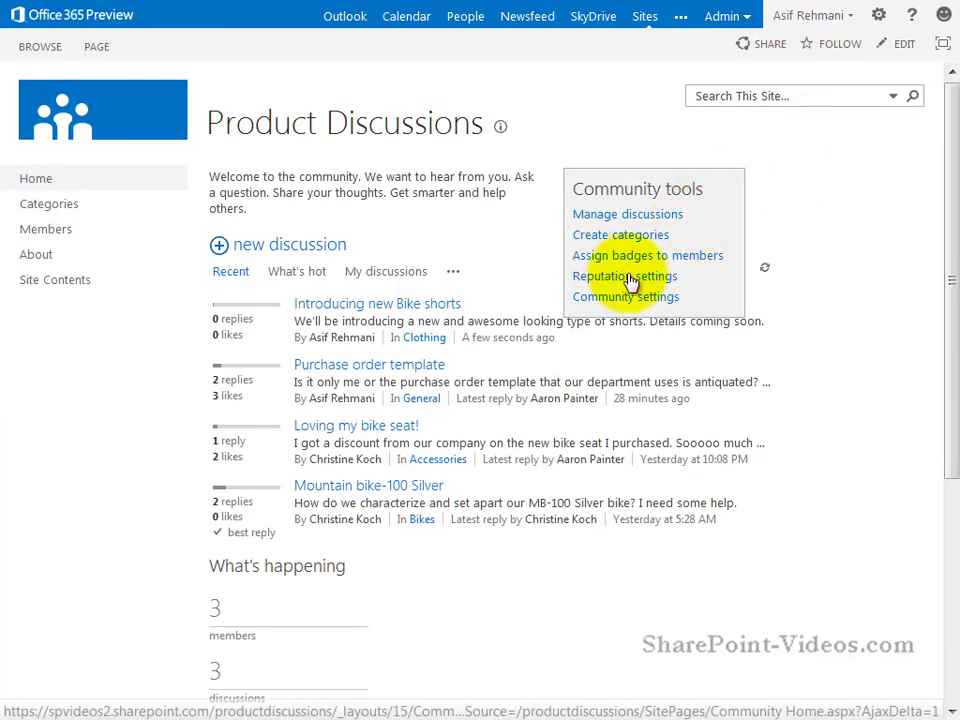
{"action": "mouse_move", "coordinate": [648, 284]}
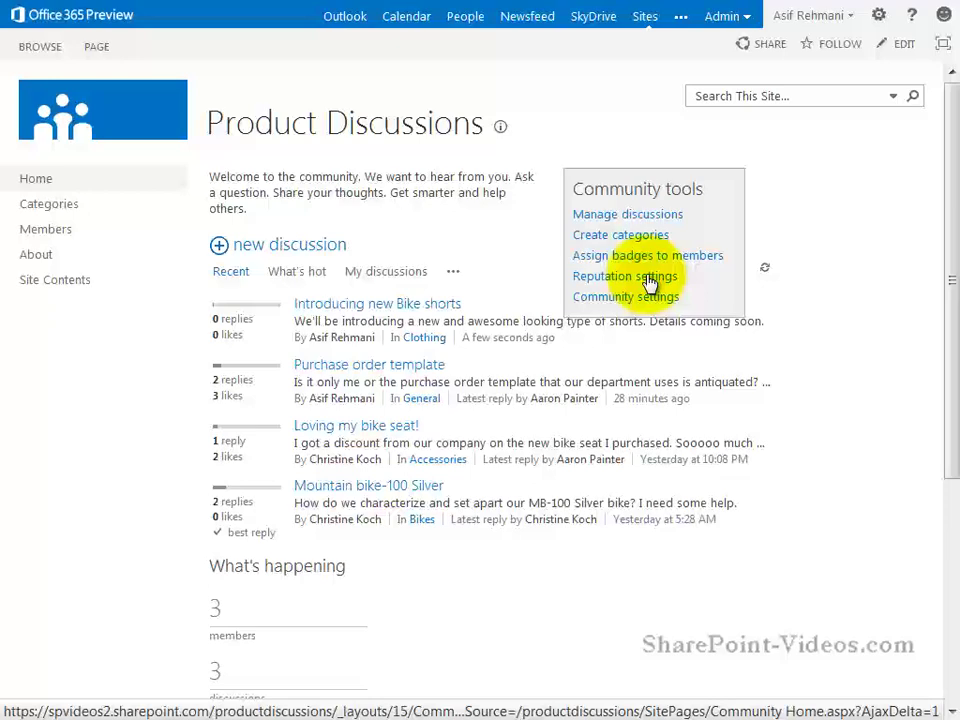
Review Reputation Settings: Likes rating, achievement points, five levels and badge display.
{"action": "left_click", "coordinate": [624, 276]}
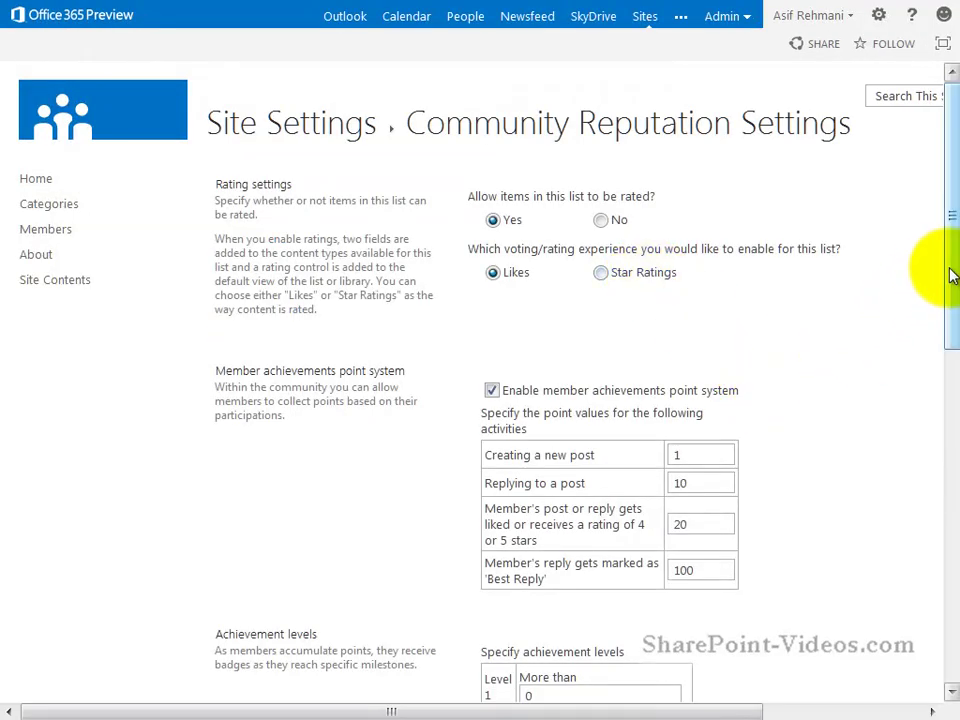
{"action": "scroll", "scroll_direction": "down", "scroll_amount": 3}
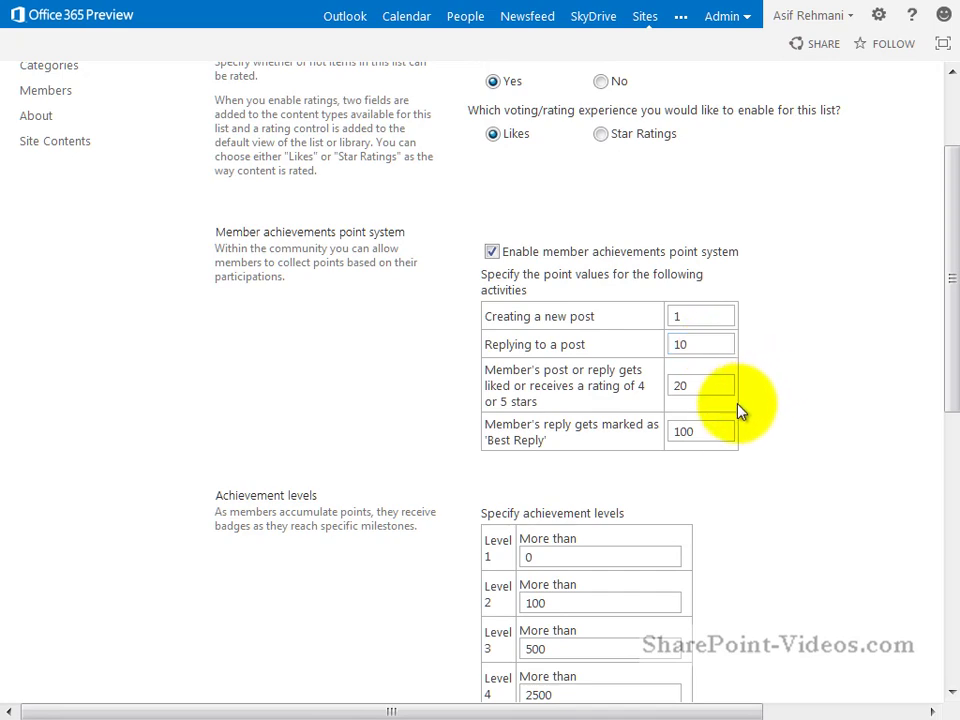
{"action": "scroll", "scroll_direction": "down", "scroll_amount": 3}
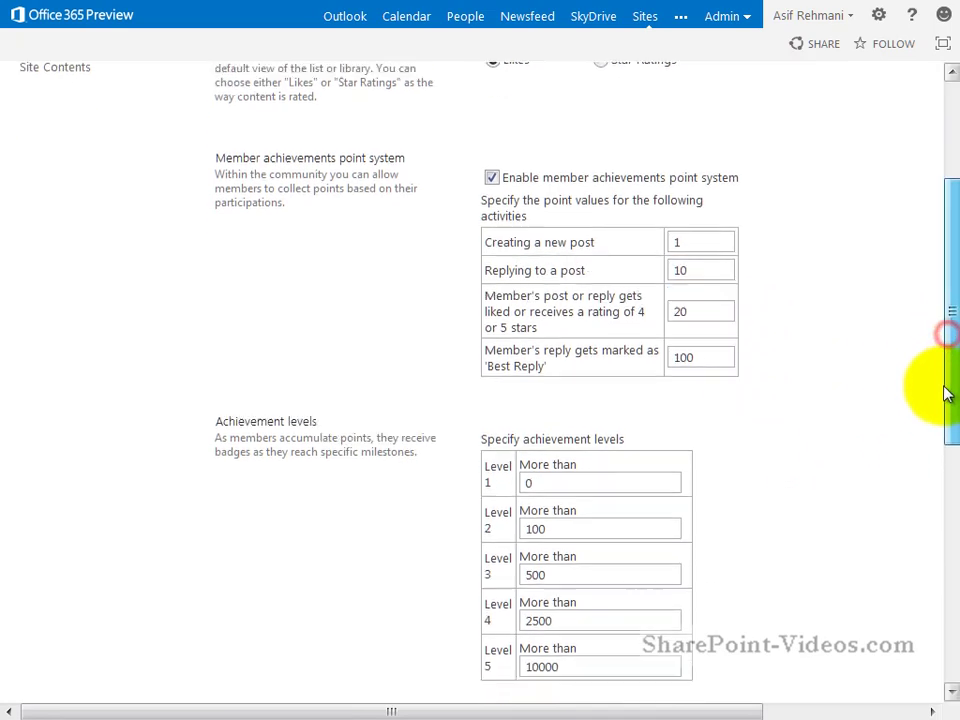
{"action": "scroll", "scroll_direction": "down", "scroll_amount": 3}
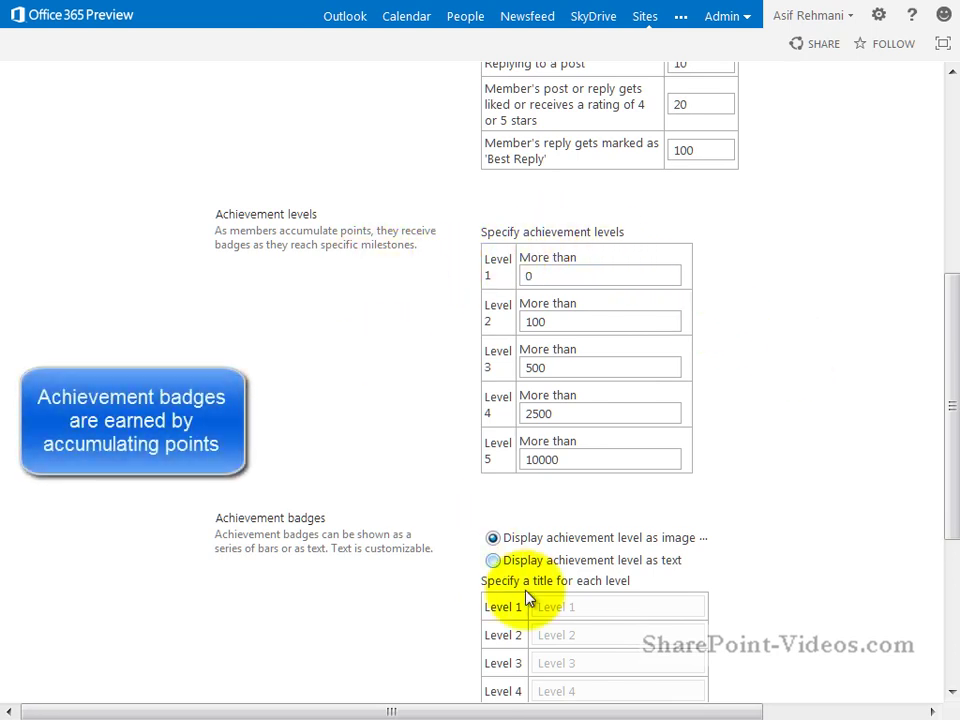
{"action": "mouse_move", "coordinate": [724, 580]}
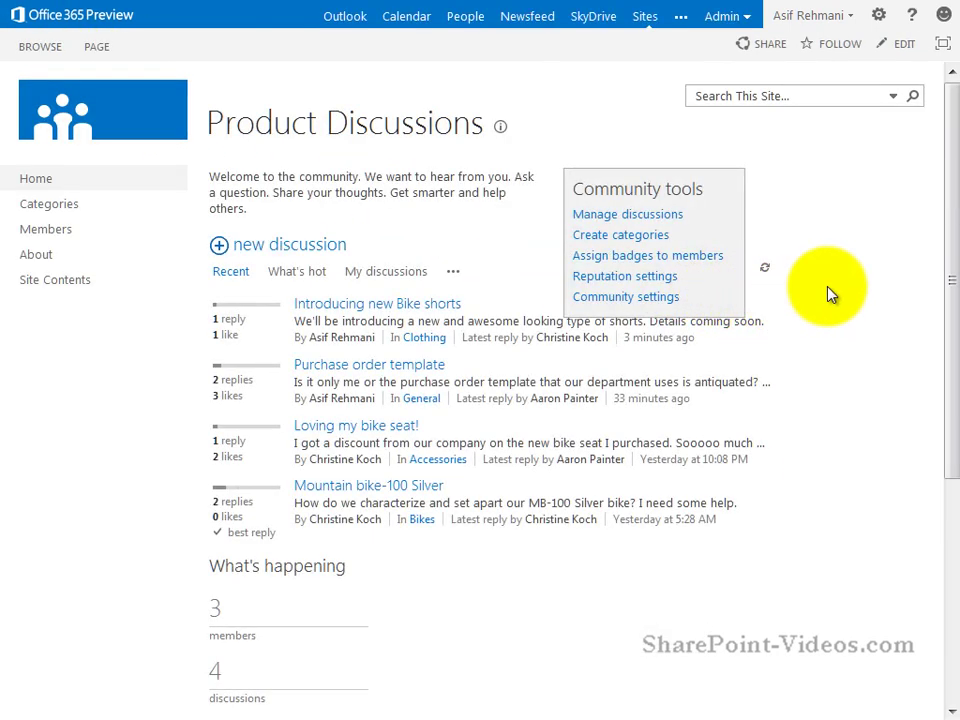
{"action": "mouse_move", "coordinate": [648, 256]}
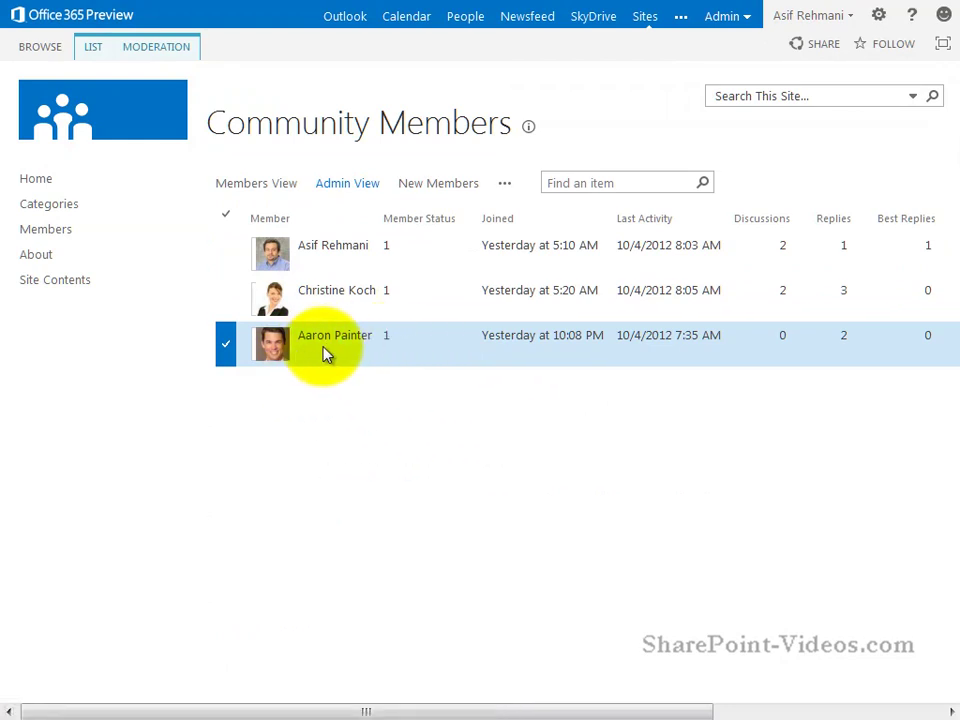
{"action": "left_click", "coordinate": [156, 46]}
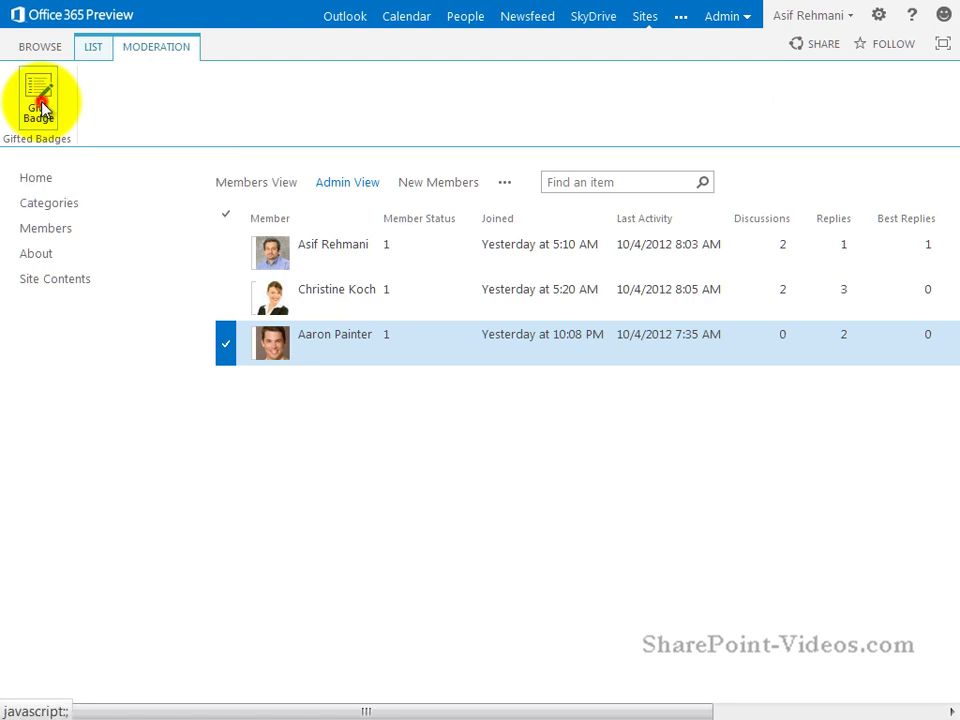
{"action": "left_click", "coordinate": [36, 96]}
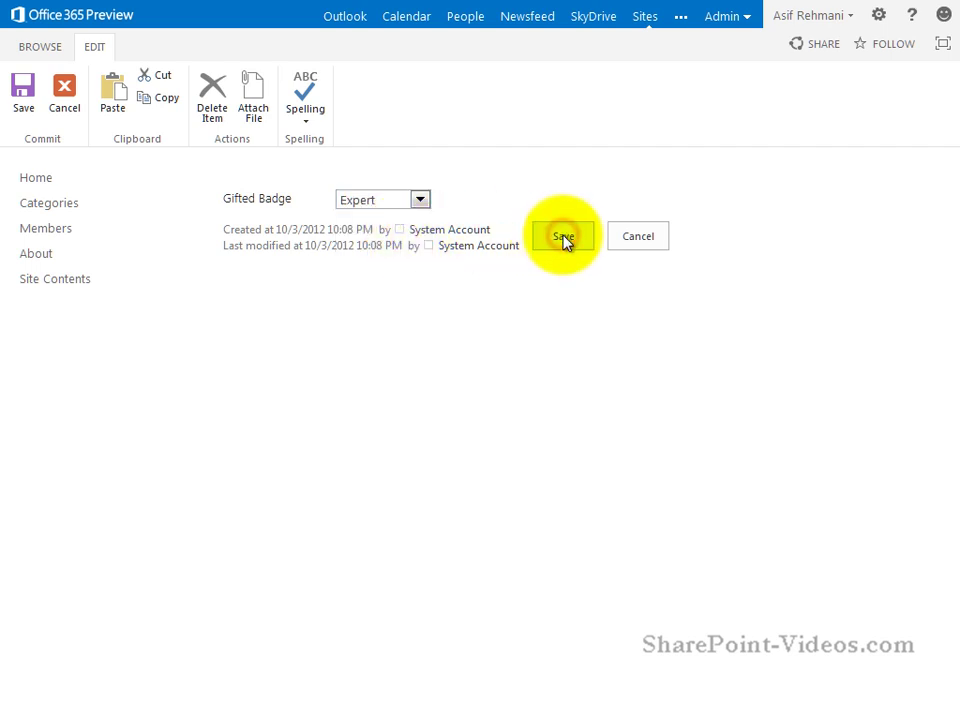
{"action": "left_click", "coordinate": [564, 236]}
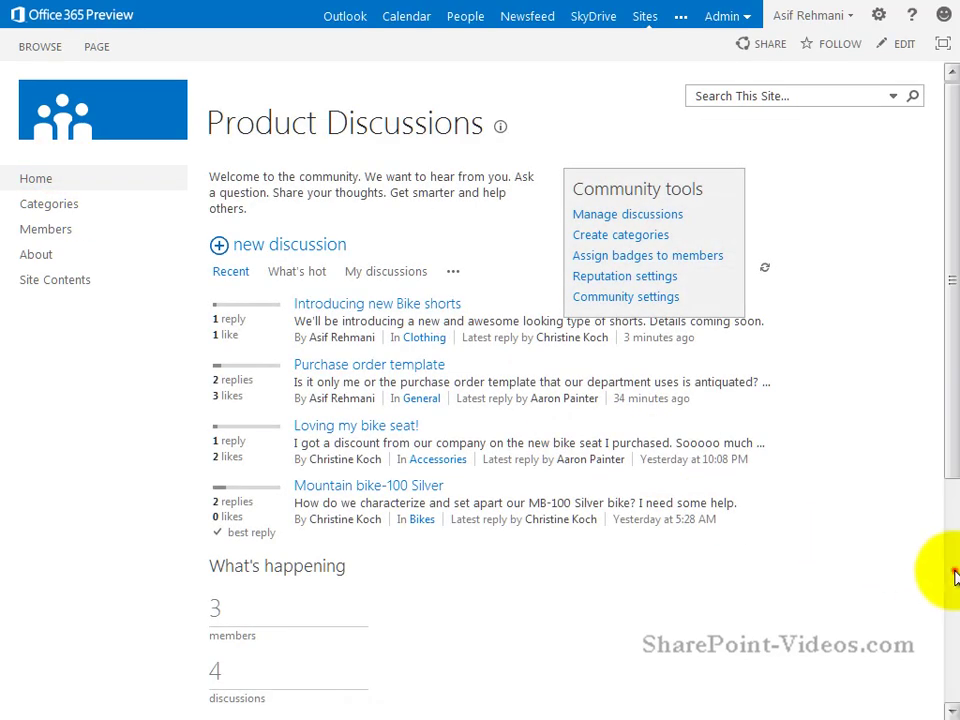
{"action": "scroll", "scroll_direction": "down", "scroll_amount": 3}
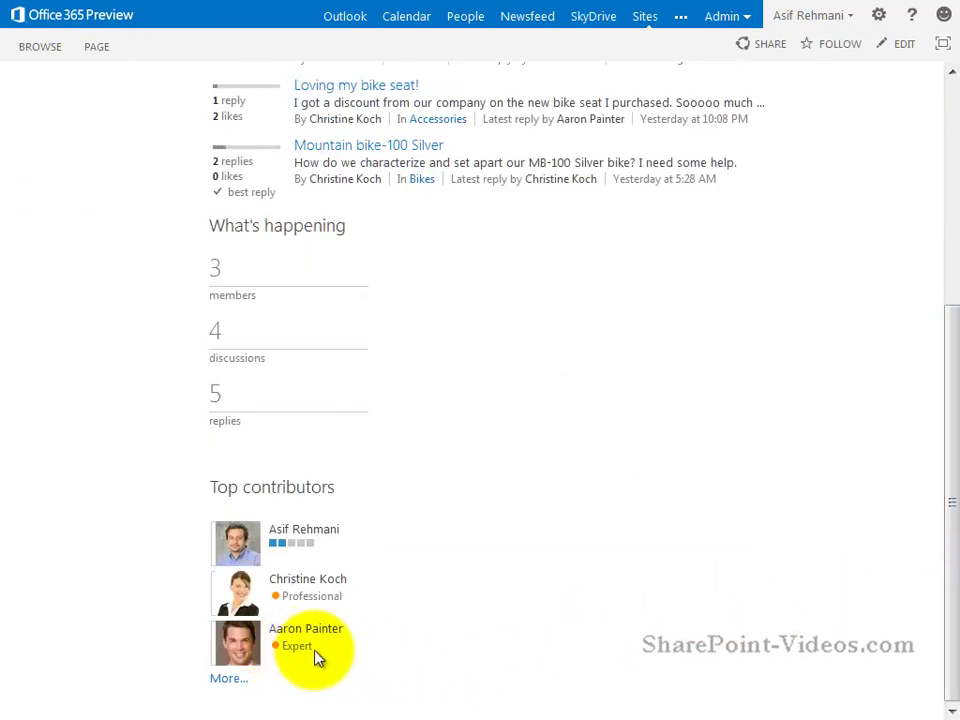